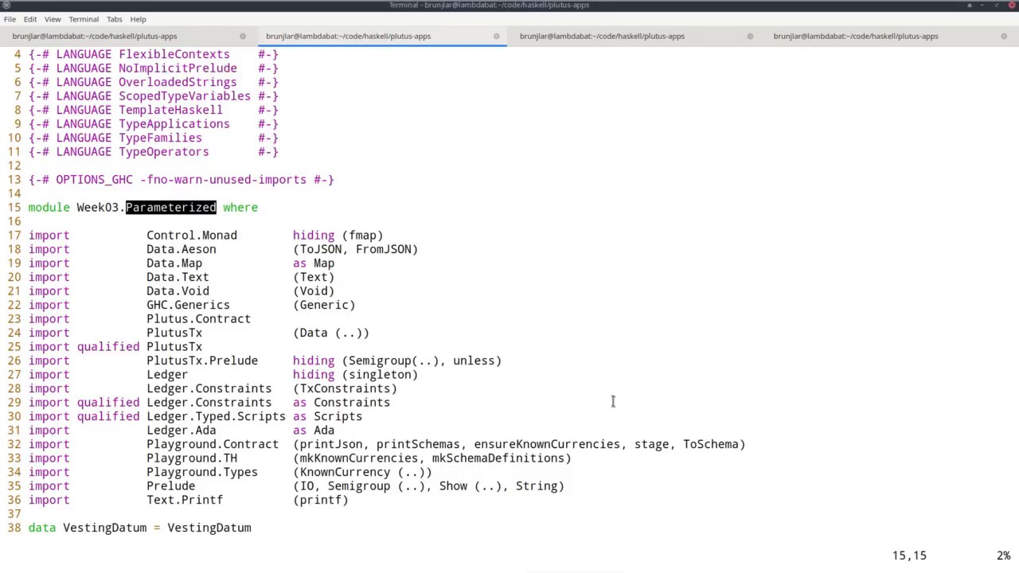
# Step: Rename the VestingDatum type to VestingParam
pyautogui.scroll(-3)
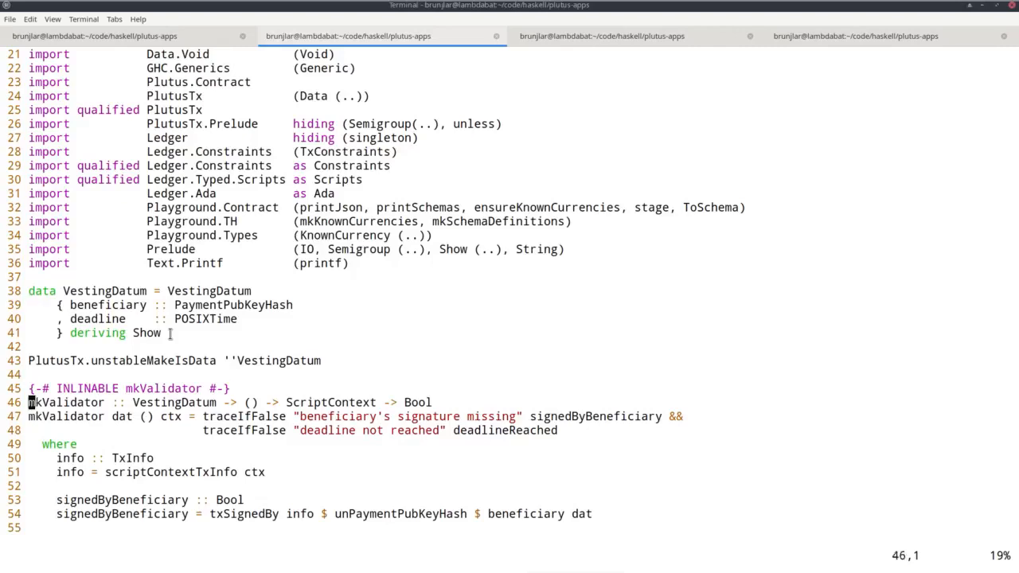
pyautogui.scroll(-3)
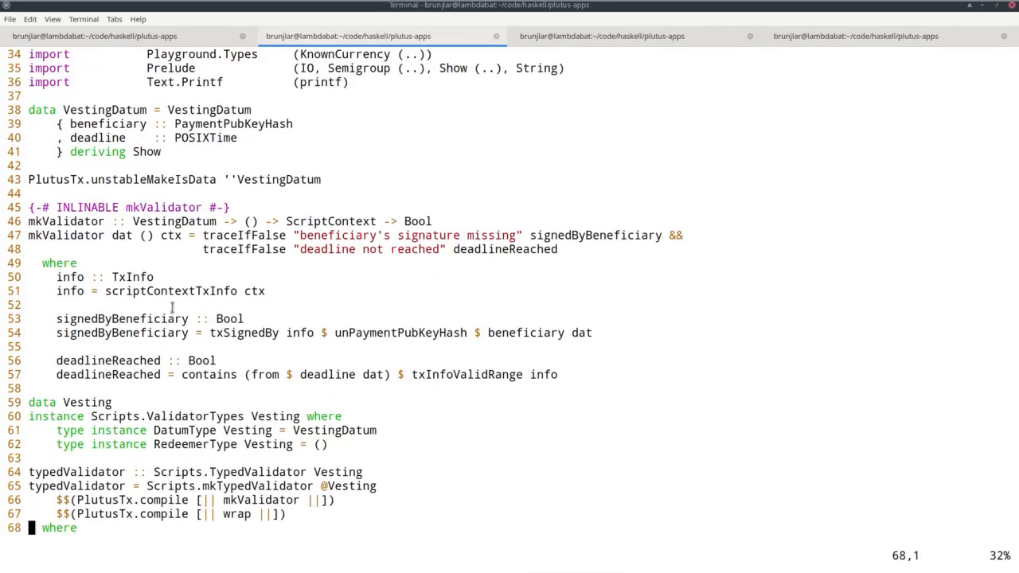
pyautogui.doubleClick(76, 471)
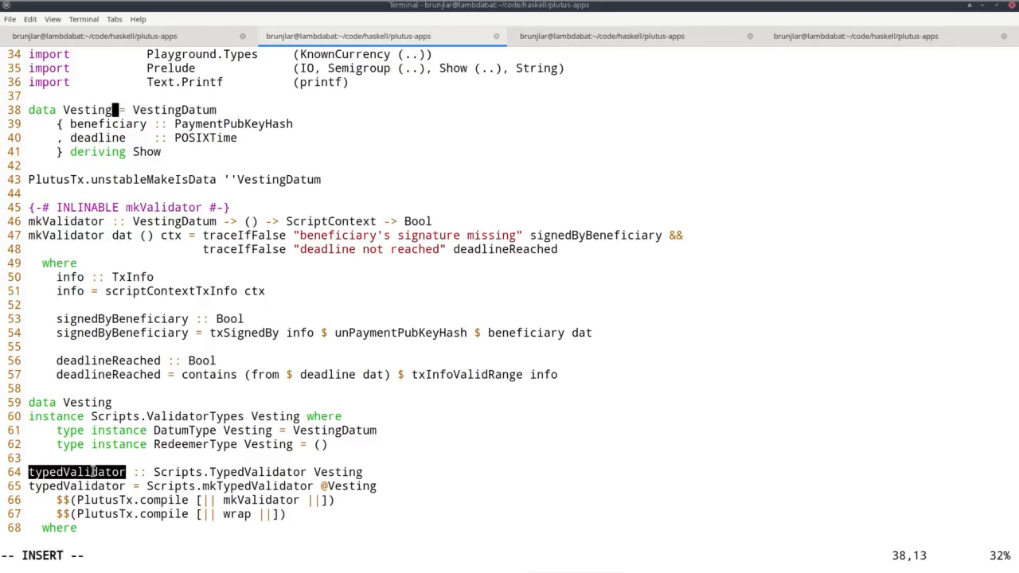
pyautogui.write('Para')
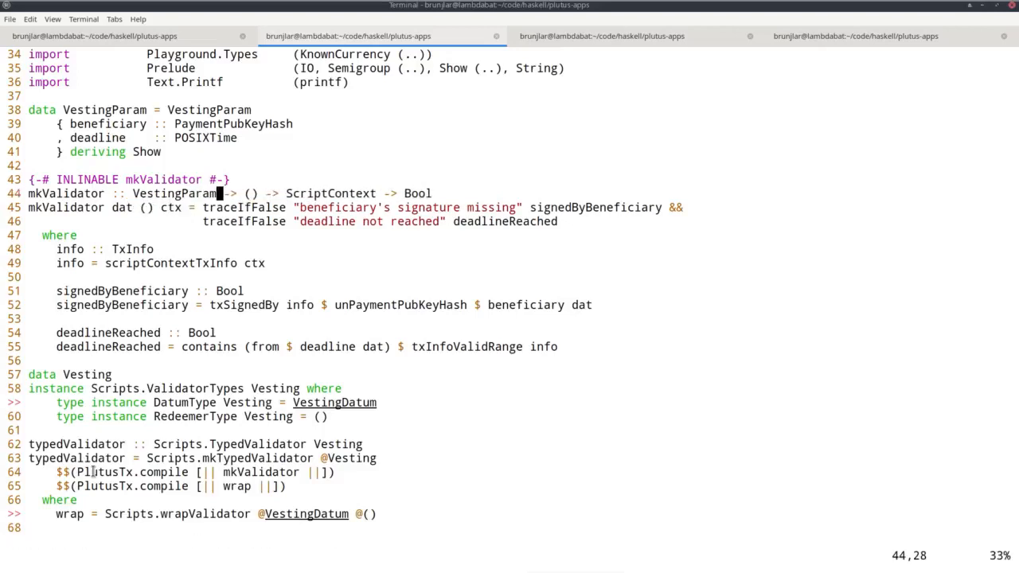
# Step: Add the extra '-> ()' unit argument to mkValidator's type signature
pyautogui.press('i')
pyautogui.write('-> ')
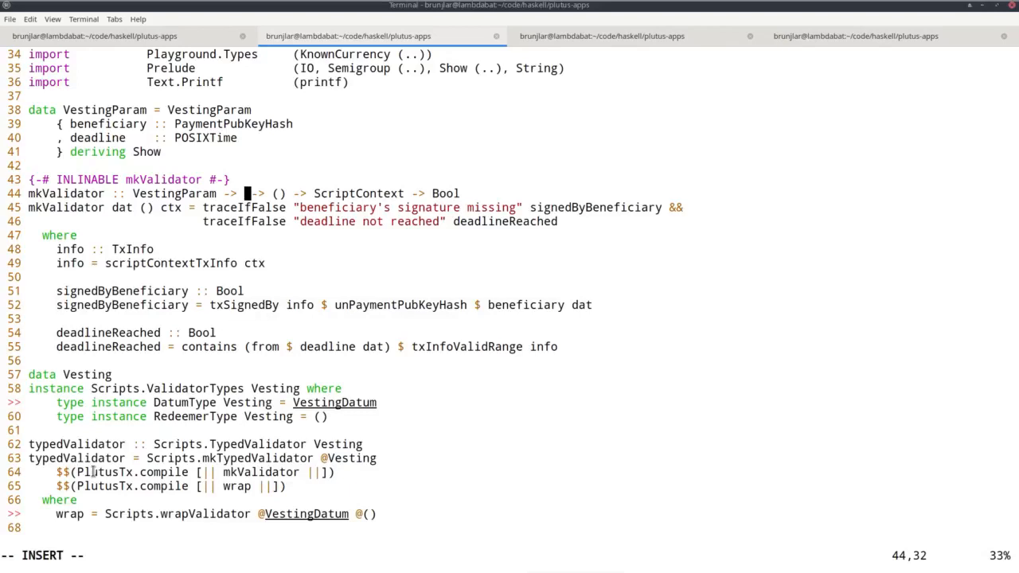
pyautogui.write('()')
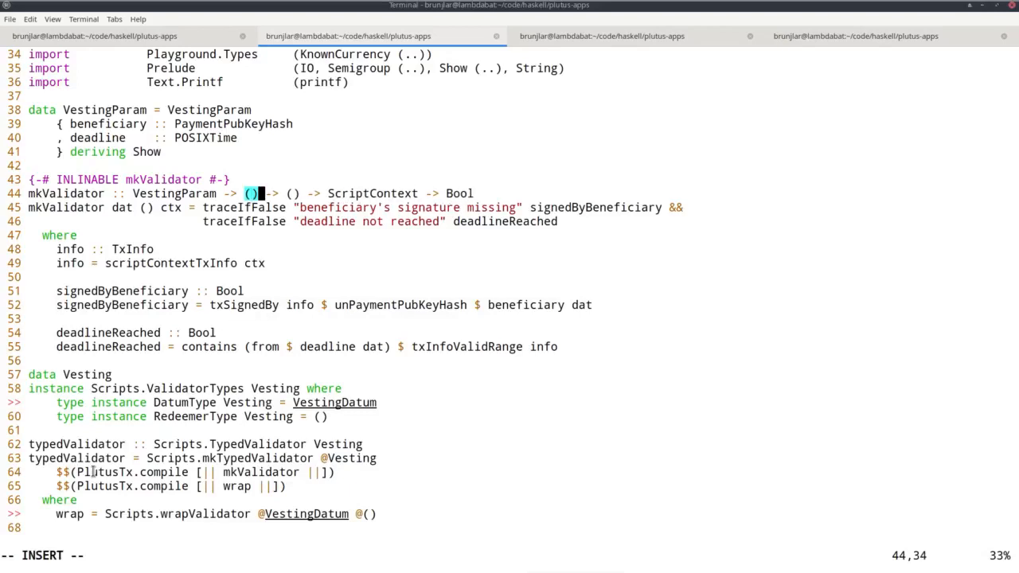
pyautogui.press('Left')
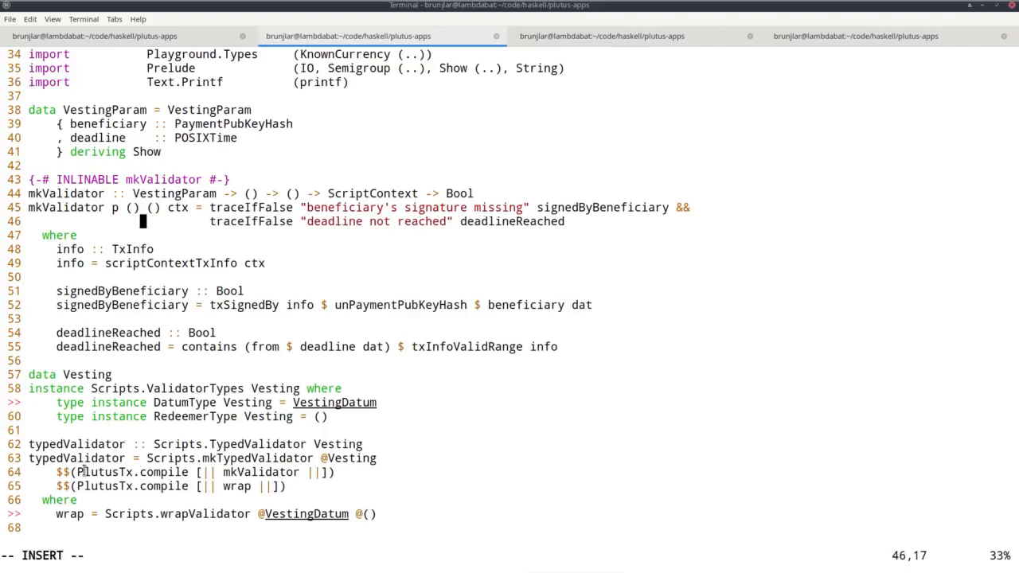
# Step: Adjust mkValidator's argument list so the checks read from parameter p
pyautogui.press('Left')
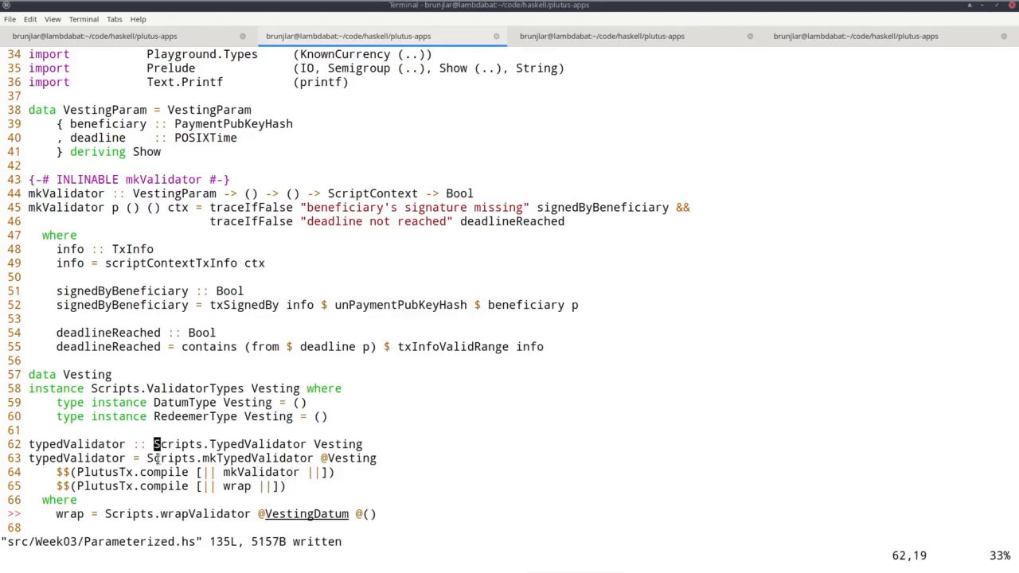
# Step: Give typedValidator a VestingParam argument in its signature
pyautogui.write('VestingParam ->')
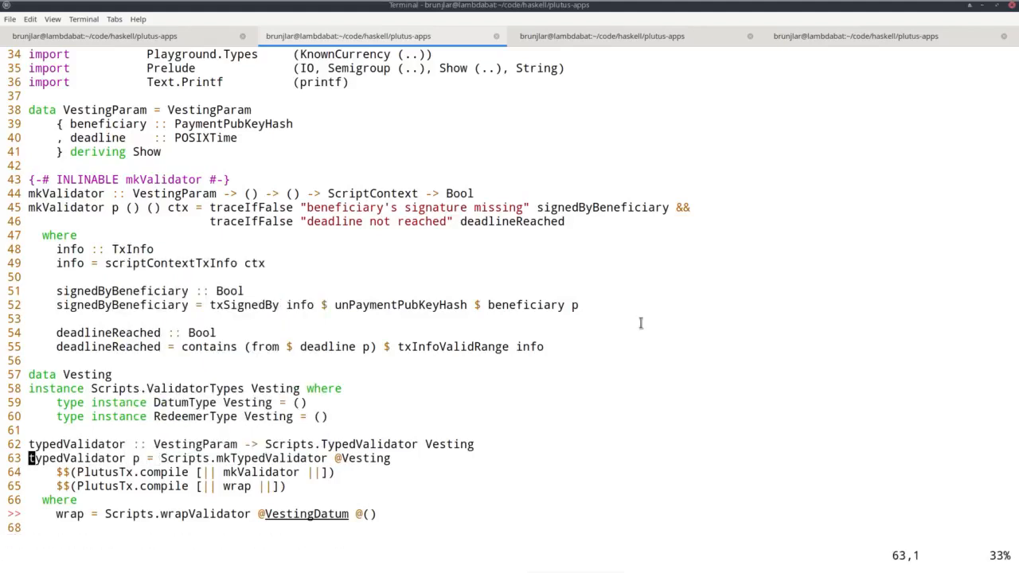
pyautogui.moveTo(335, 435)
pyautogui.write('p ')
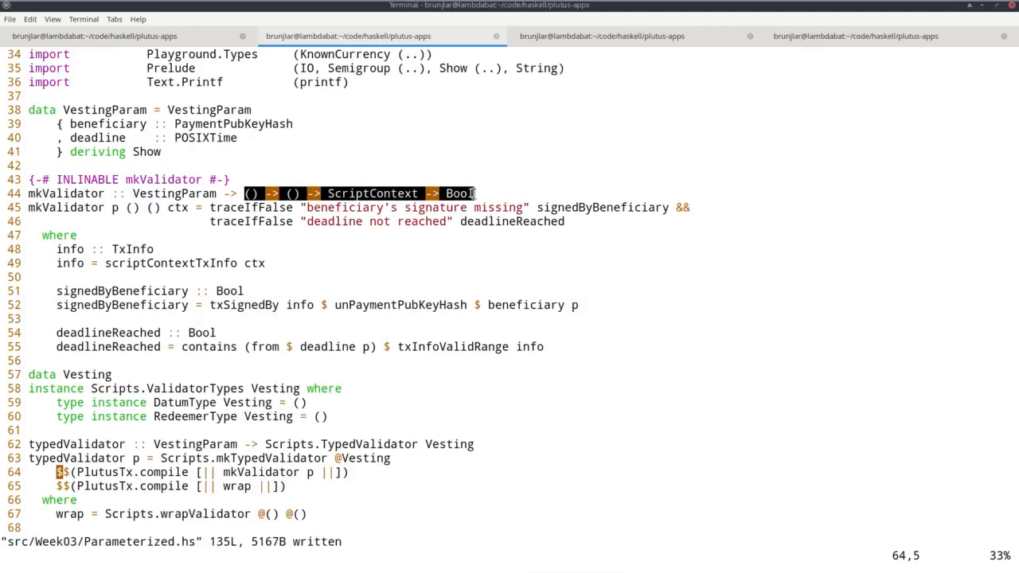
# Step: Add 'VestingParam ->' to the later definitions' signatures
pyautogui.scroll(-3)
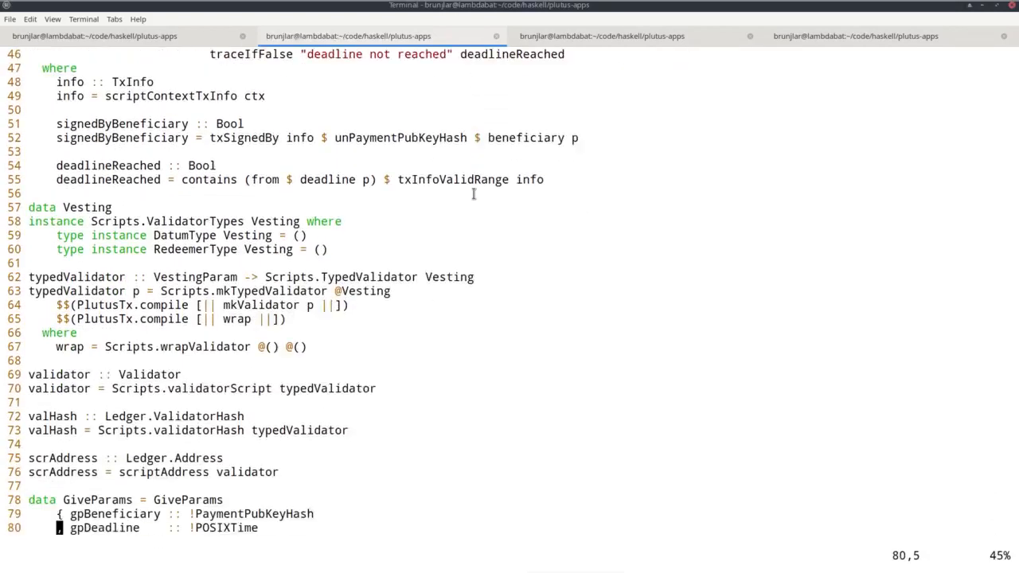
pyautogui.scroll(-3)
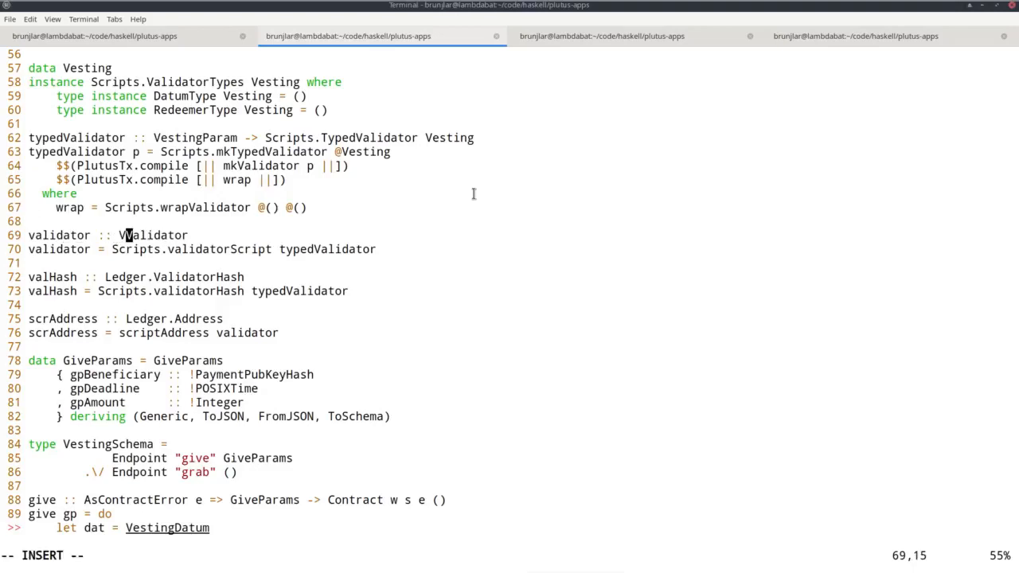
pyautogui.write('VestingParam ->')
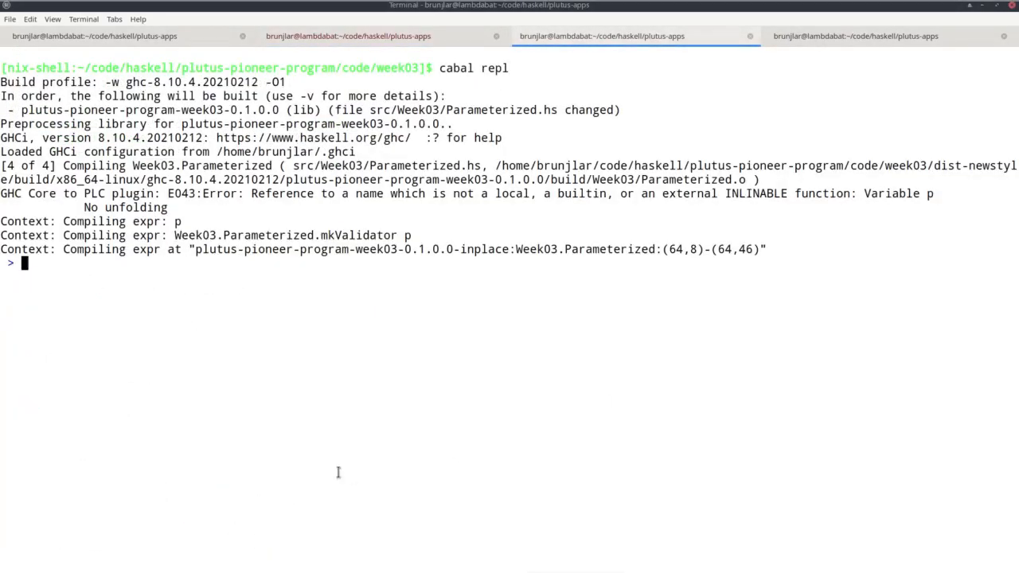
pyautogui.doubleClick(284, 194)
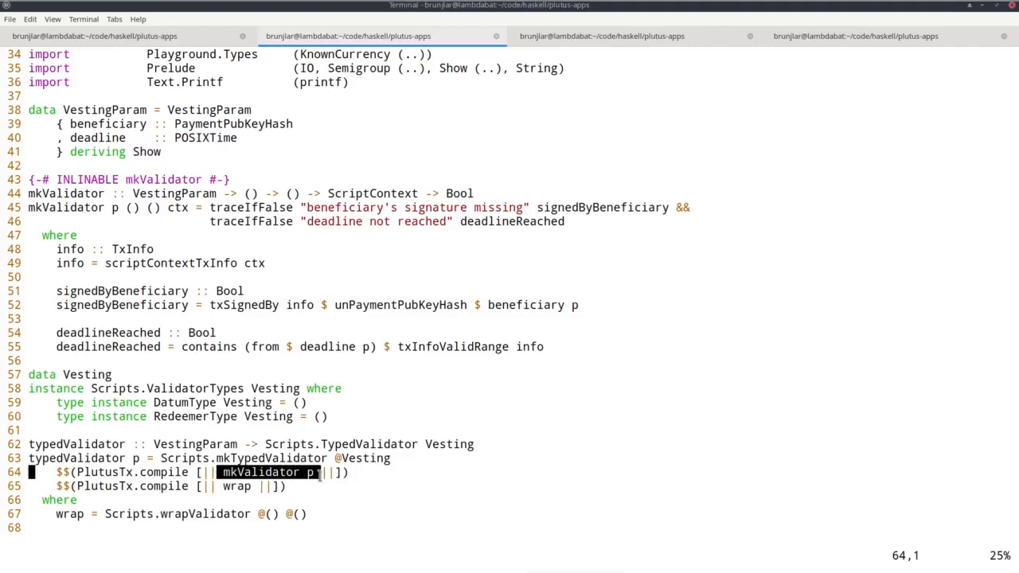
pyautogui.moveTo(364, 424)
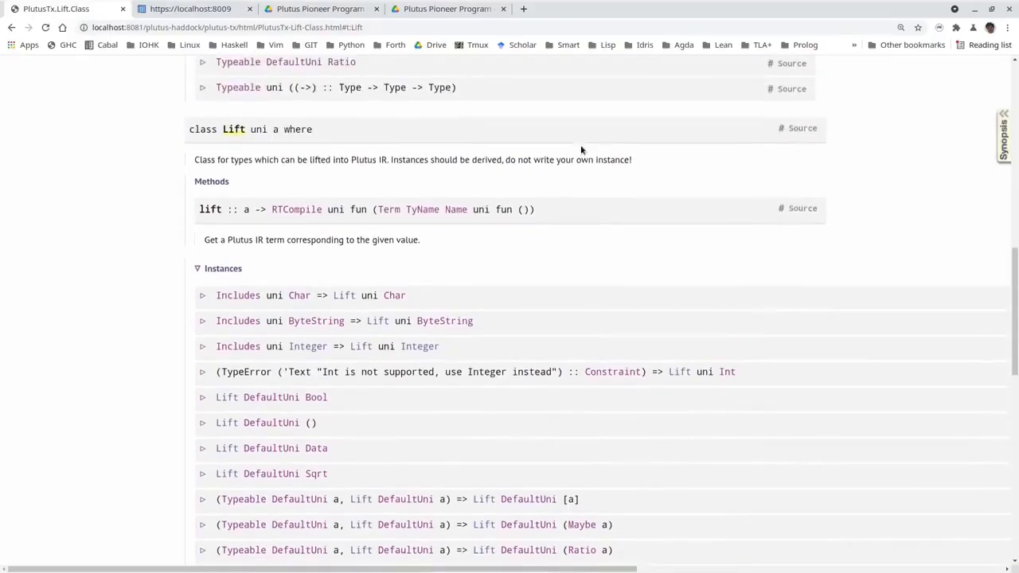
# Step: Scroll through the Lift class documentation and its list of instances
pyautogui.scroll(-3)
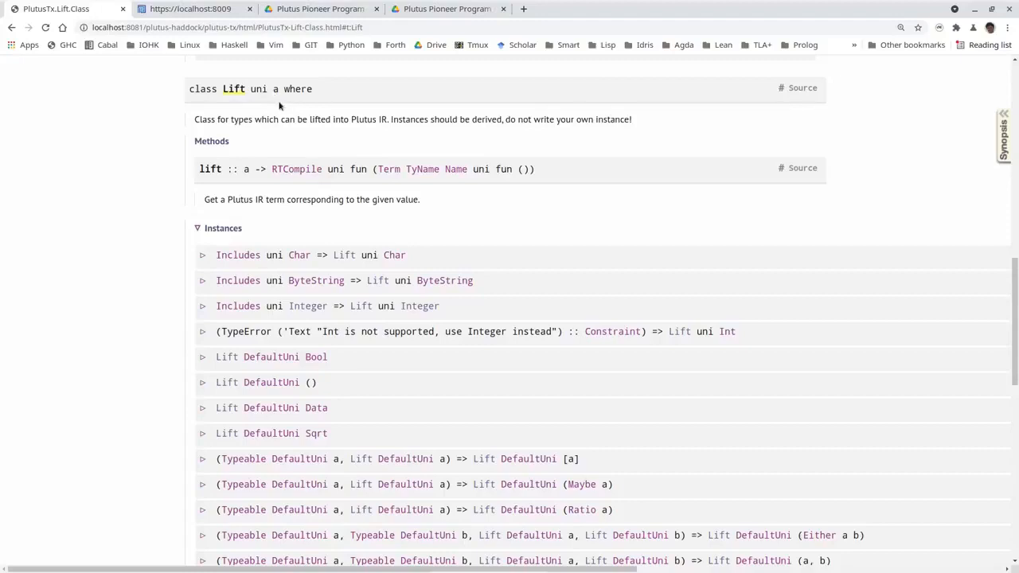
pyautogui.scroll(-3)
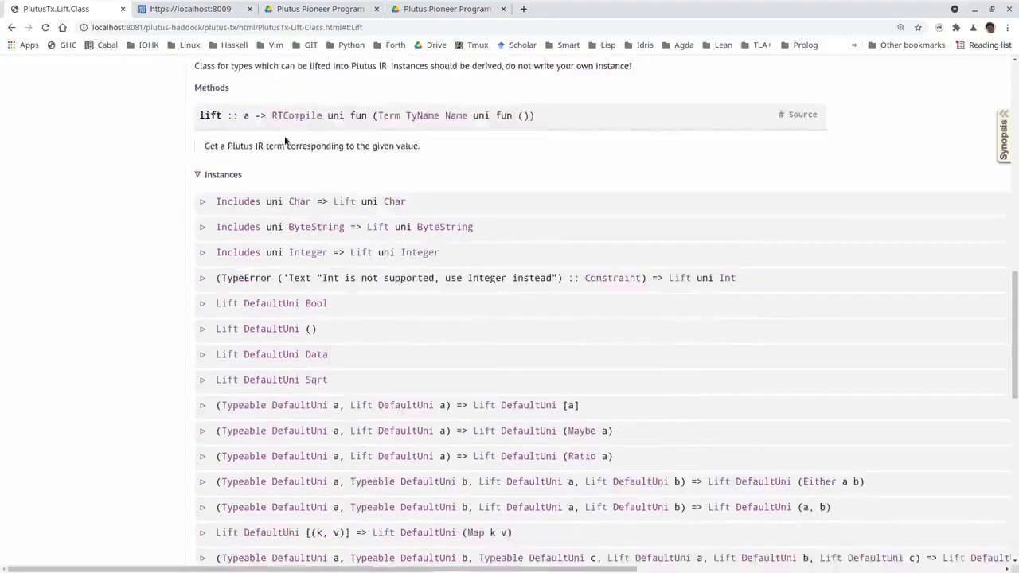
pyautogui.scroll(-3)
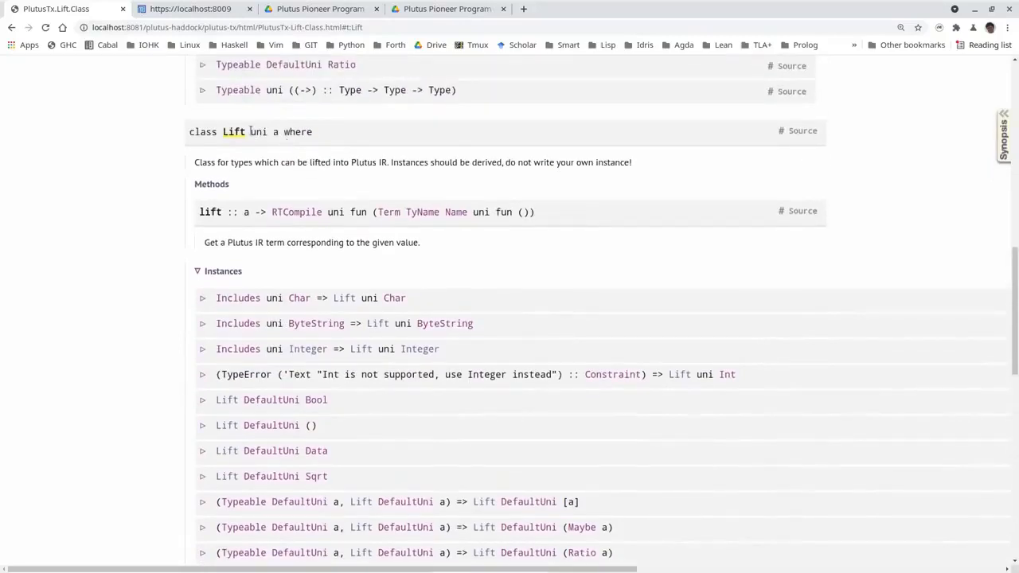
pyautogui.moveTo(299, 204)
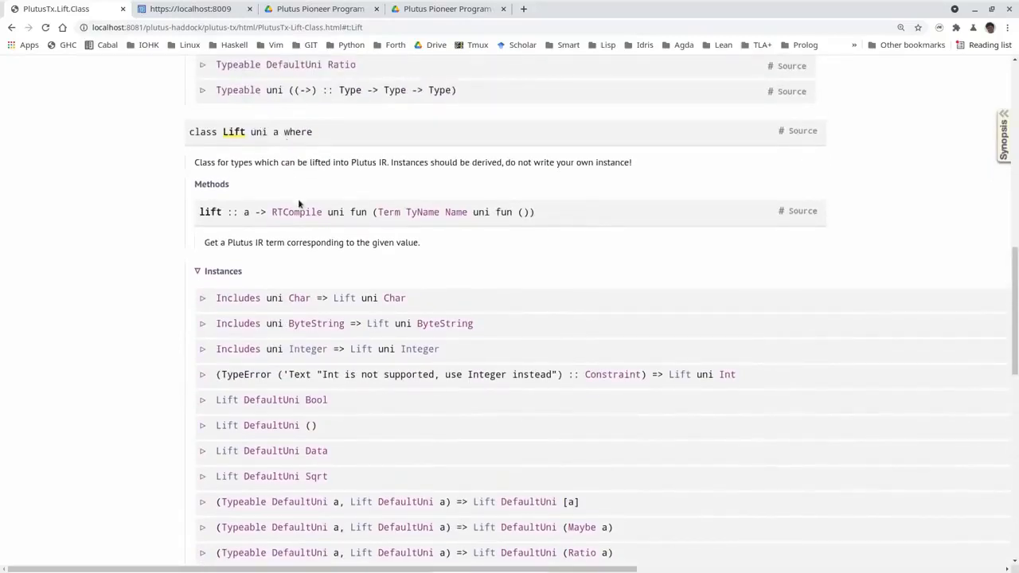
pyautogui.scroll(-3)
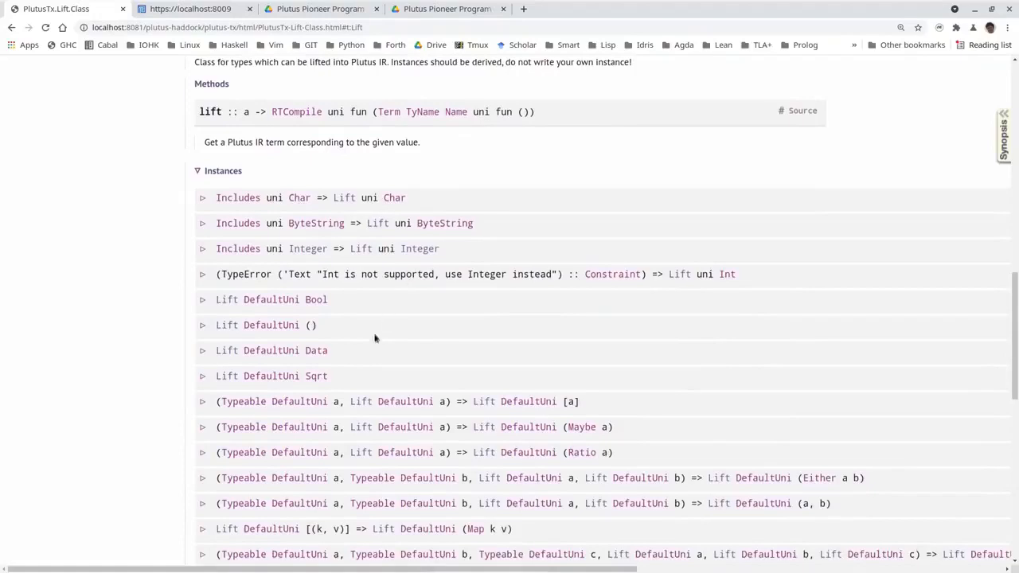
pyautogui.moveTo(360, 197)
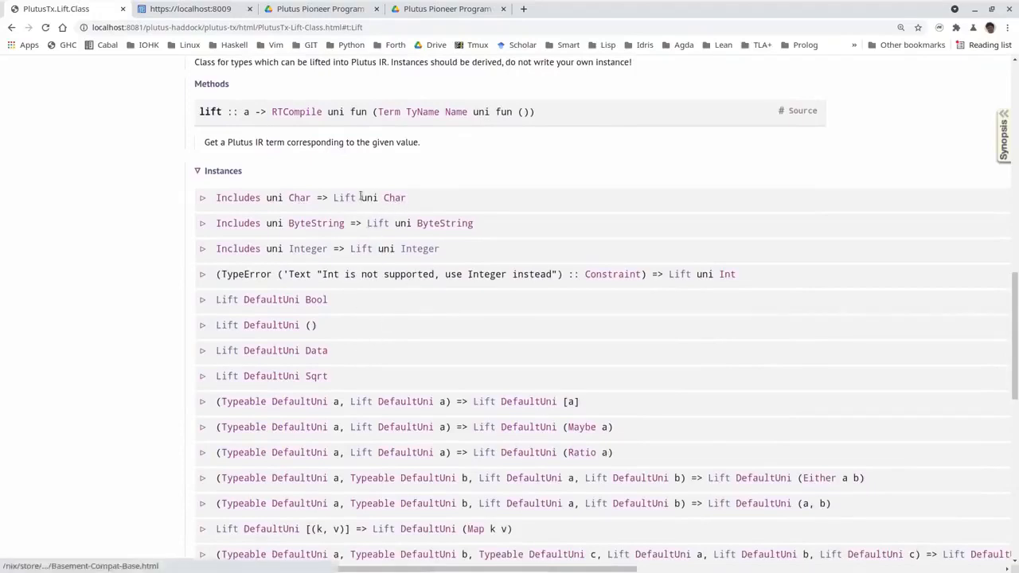
pyautogui.moveTo(411, 261)
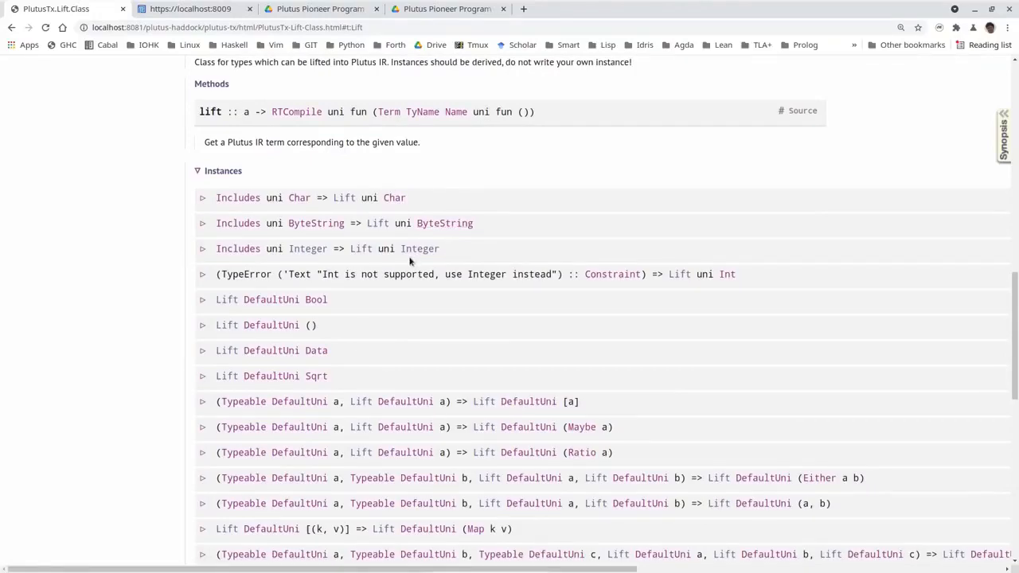
pyautogui.scroll(-3)
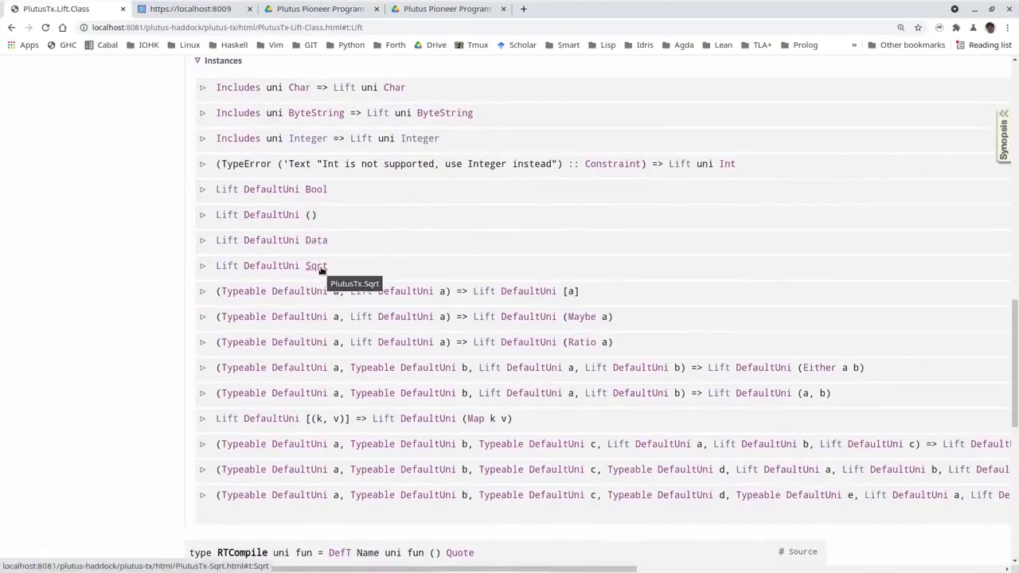
pyautogui.moveTo(570, 290)
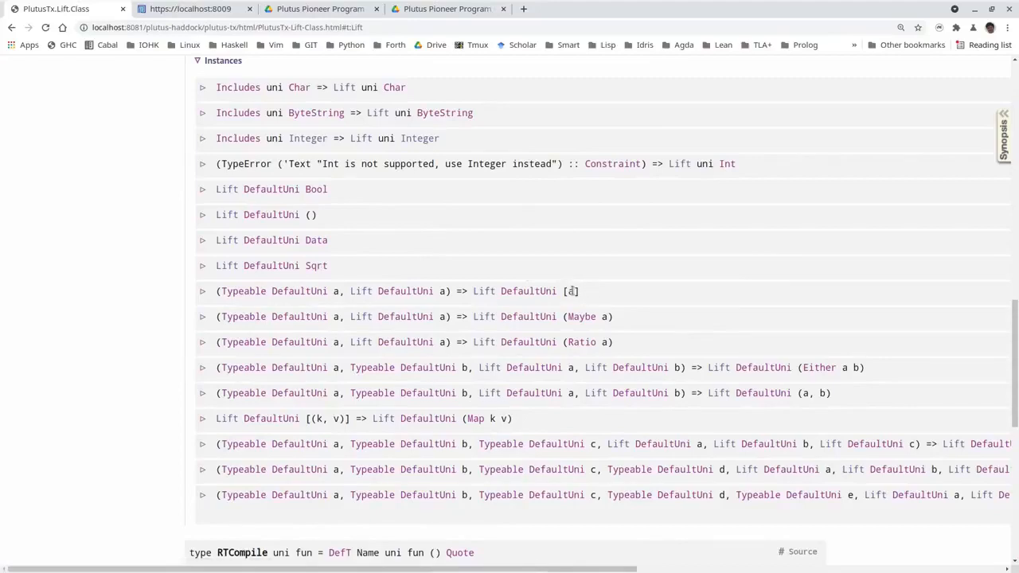
pyautogui.moveTo(756, 349)
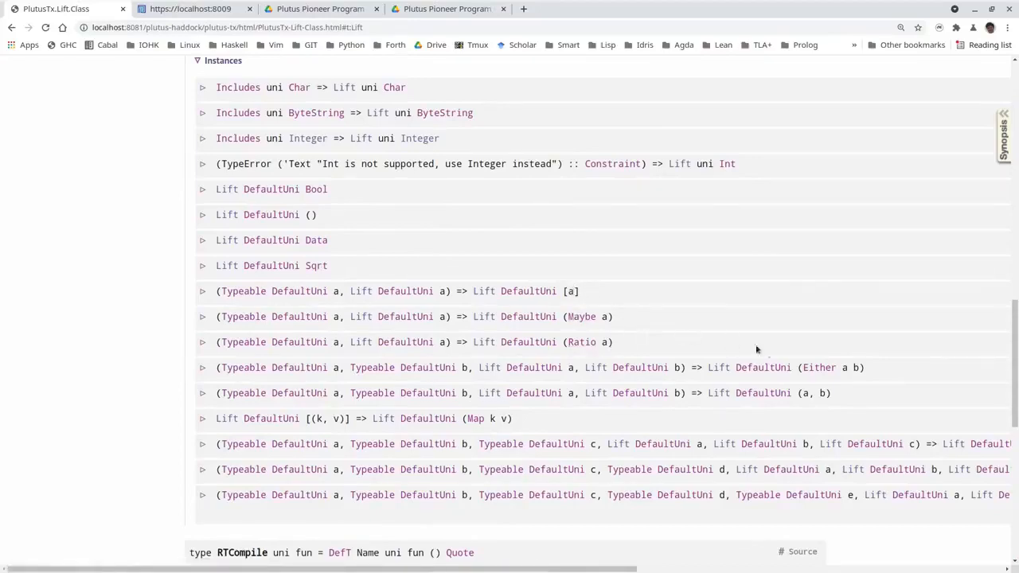
pyautogui.scroll(-3)
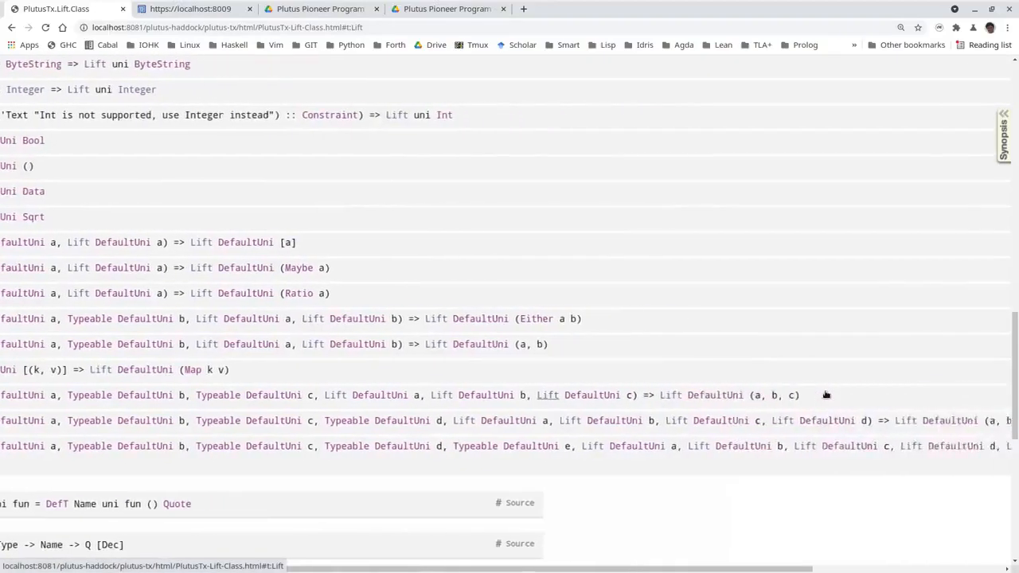
pyautogui.hscroll(3)
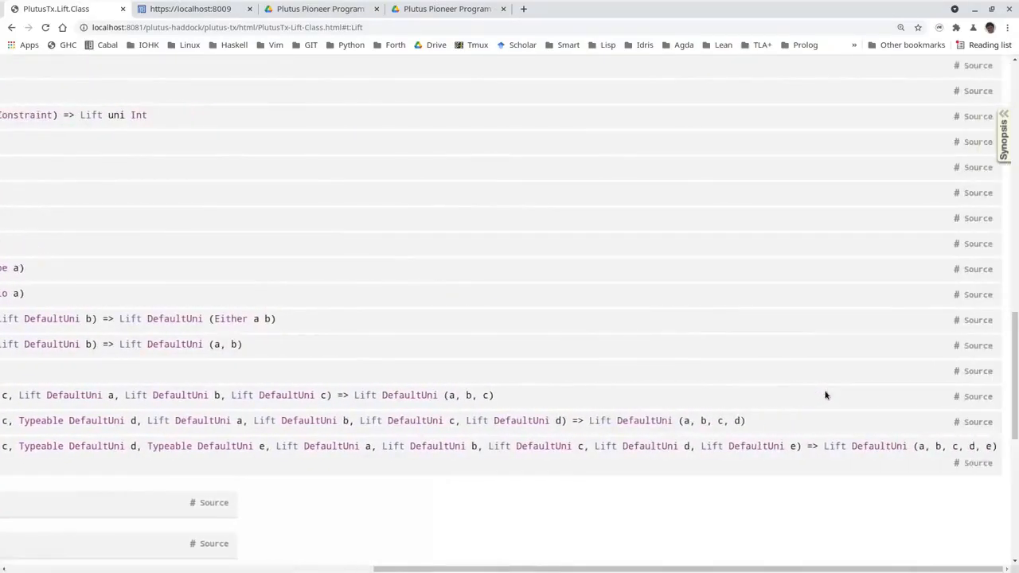
pyautogui.scroll(3)
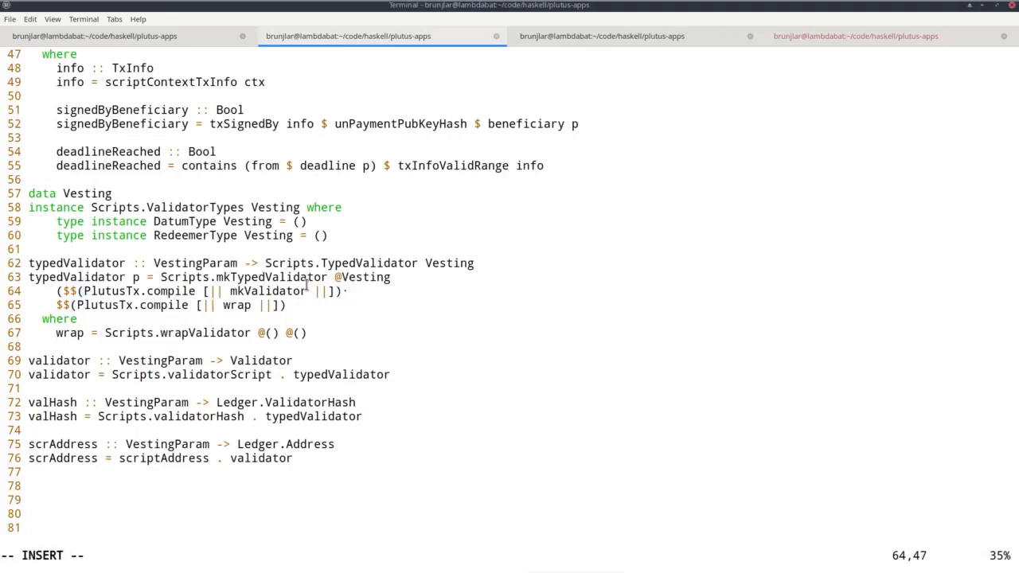
# Step: Append `PlutusTx.applyCode` PlutusTx.liftCode p after the compiled mkValidator splice
pyautogui.write('`PlutusTx.')
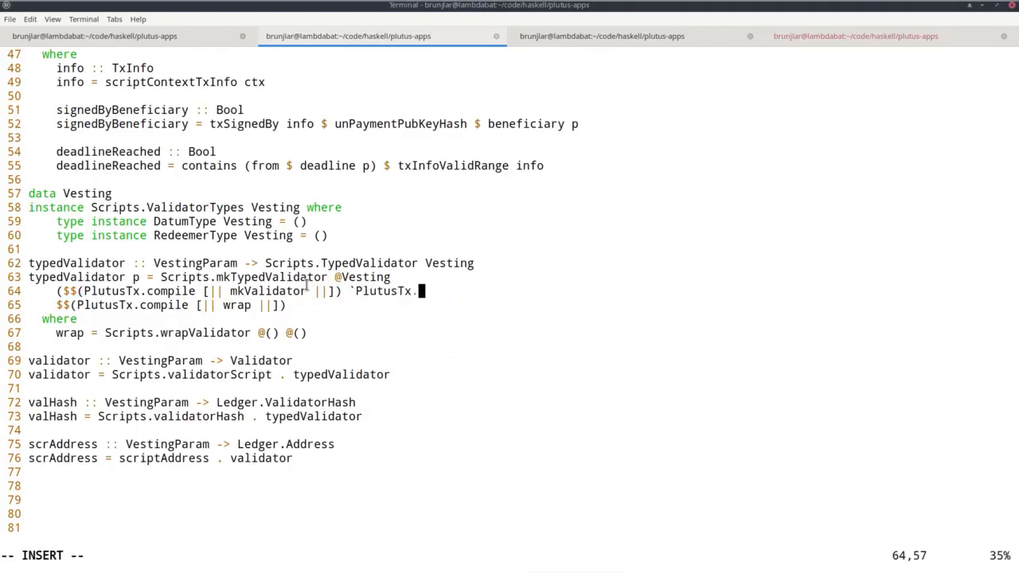
pyautogui.write('applyCode')
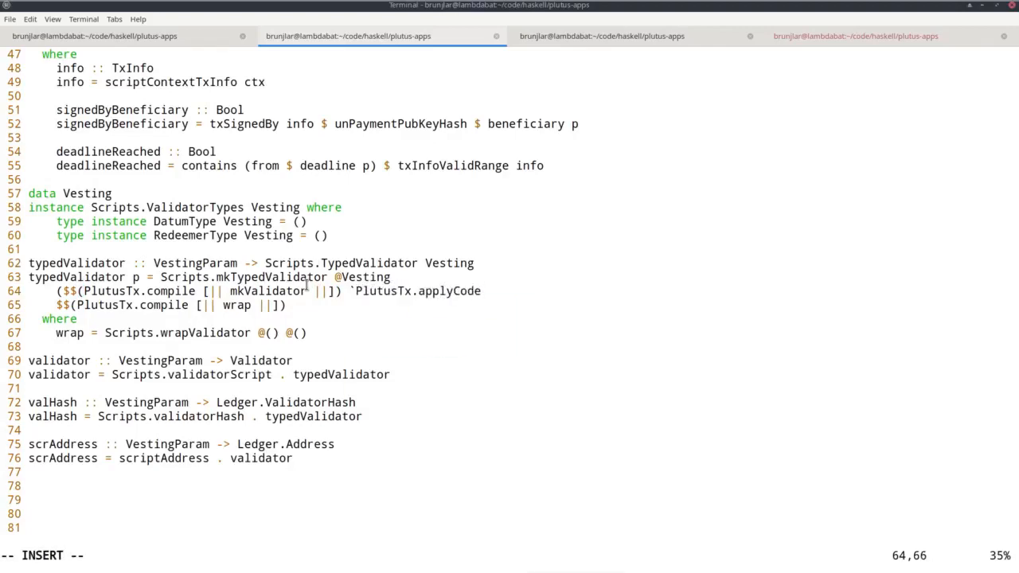
pyautogui.write('liftCode p')
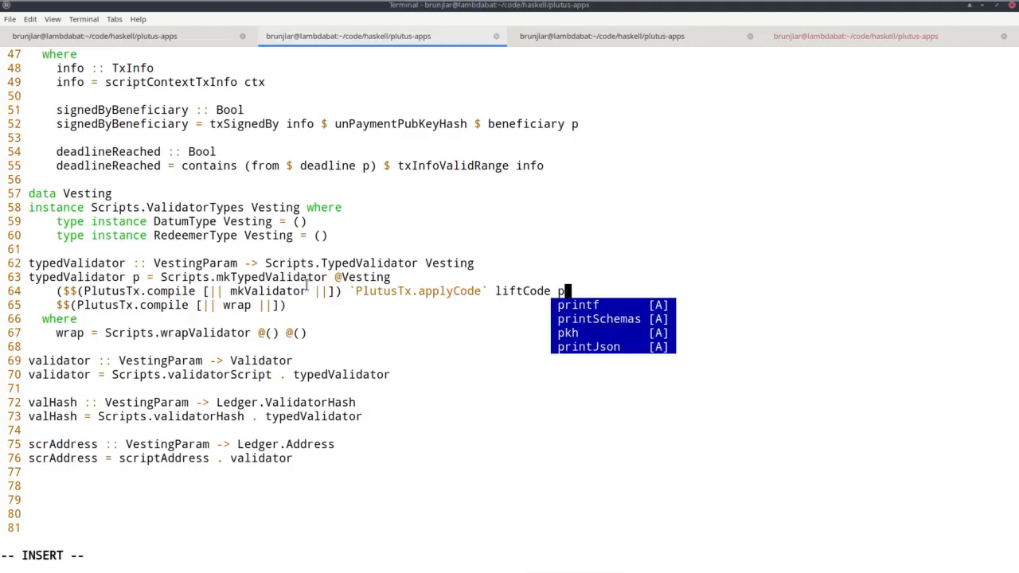
pyautogui.press('Escape')
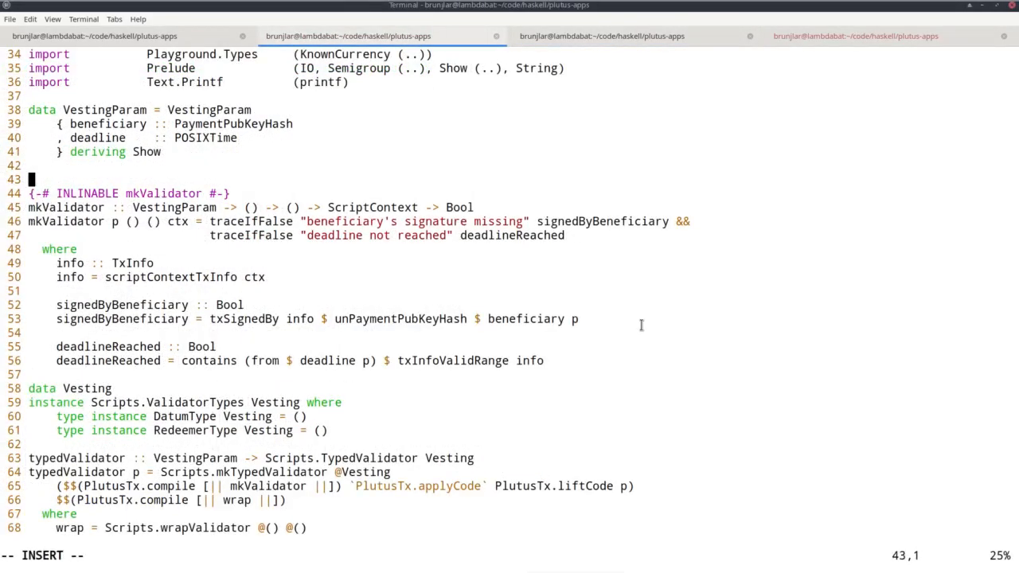
# Step: Add PlutusTx.makeLift ''VestingParam and reload the module with :r in cabal repl
pyautogui.write('PlutusTx.')
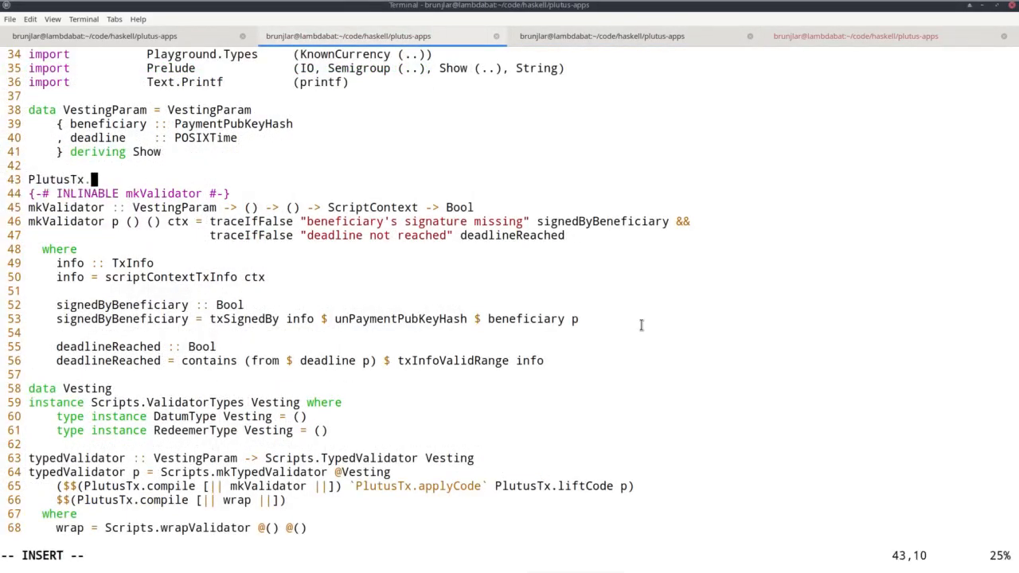
pyautogui.write('makeLift')
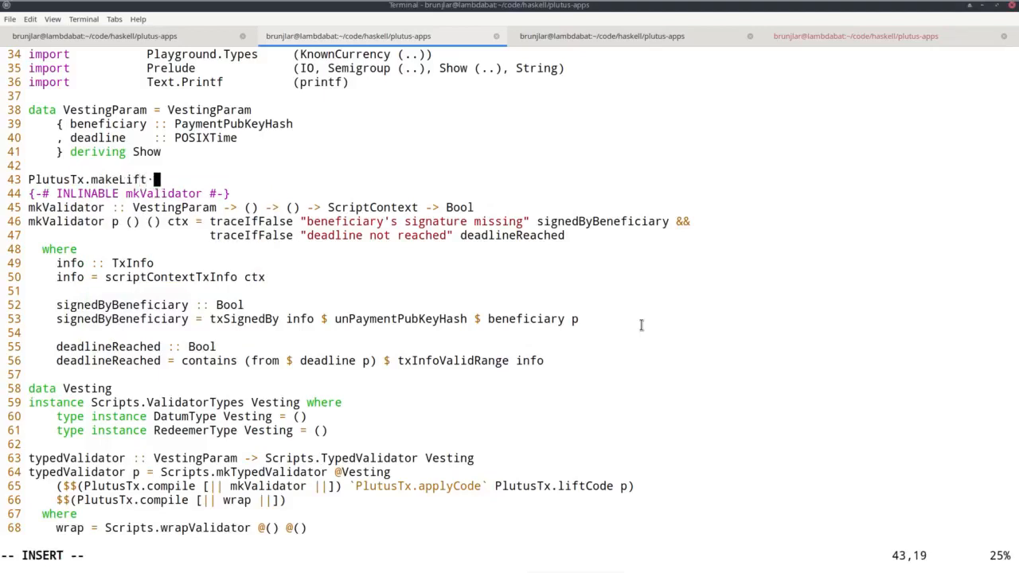
pyautogui.write("''Vesting")
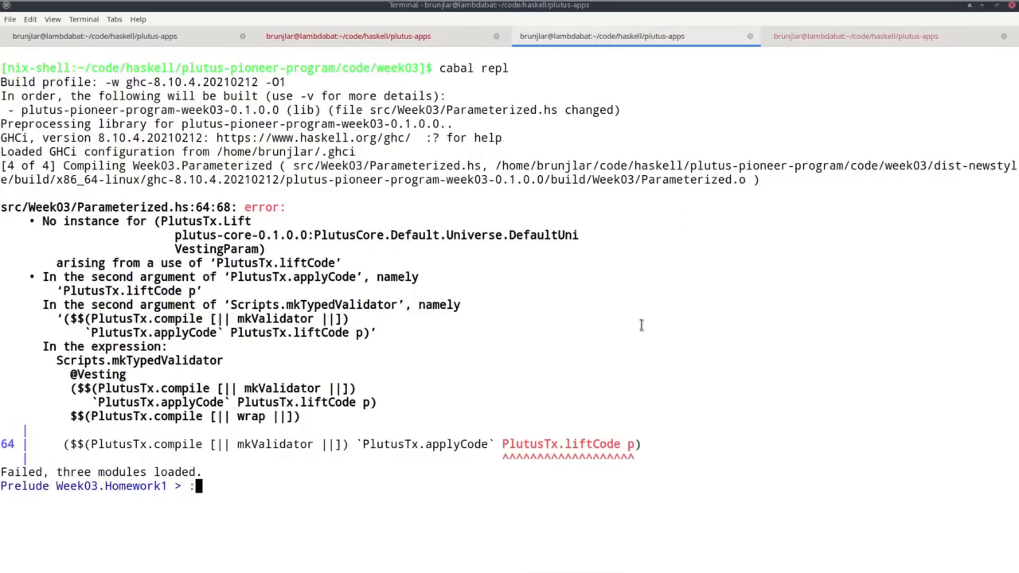
pyautogui.write(':r')
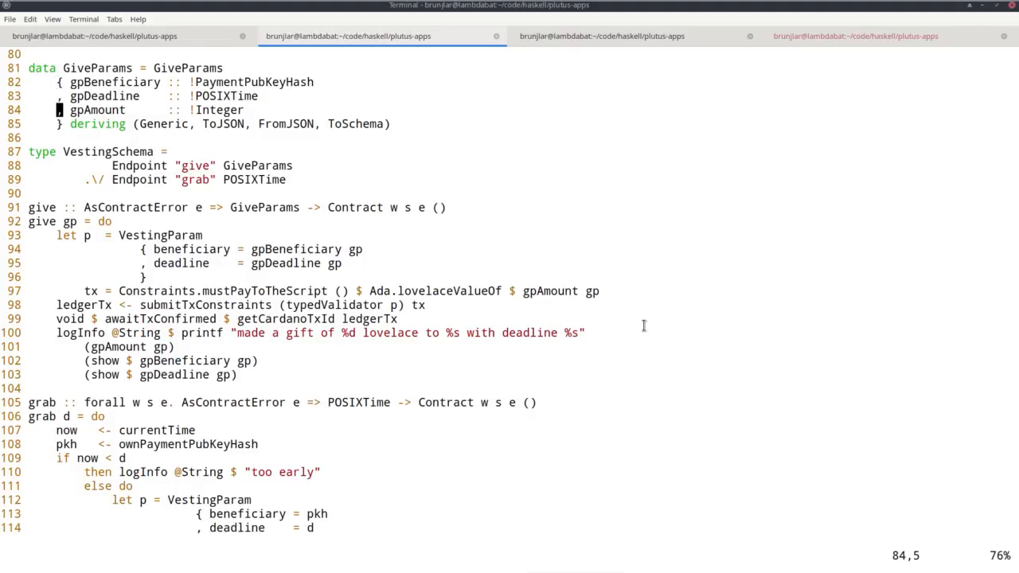
pyautogui.moveTo(637, 322)
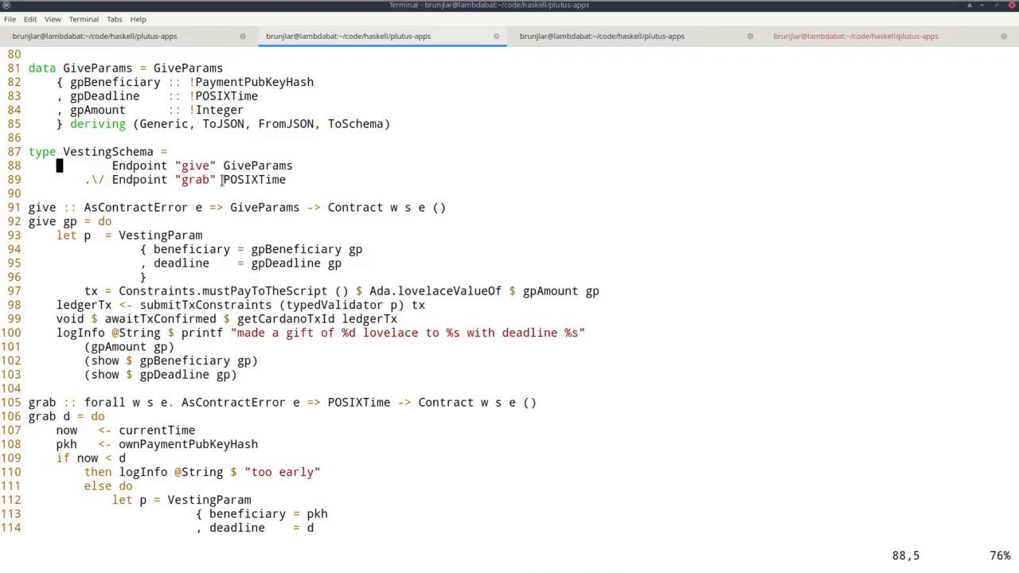
pyautogui.doubleClick(253, 179)
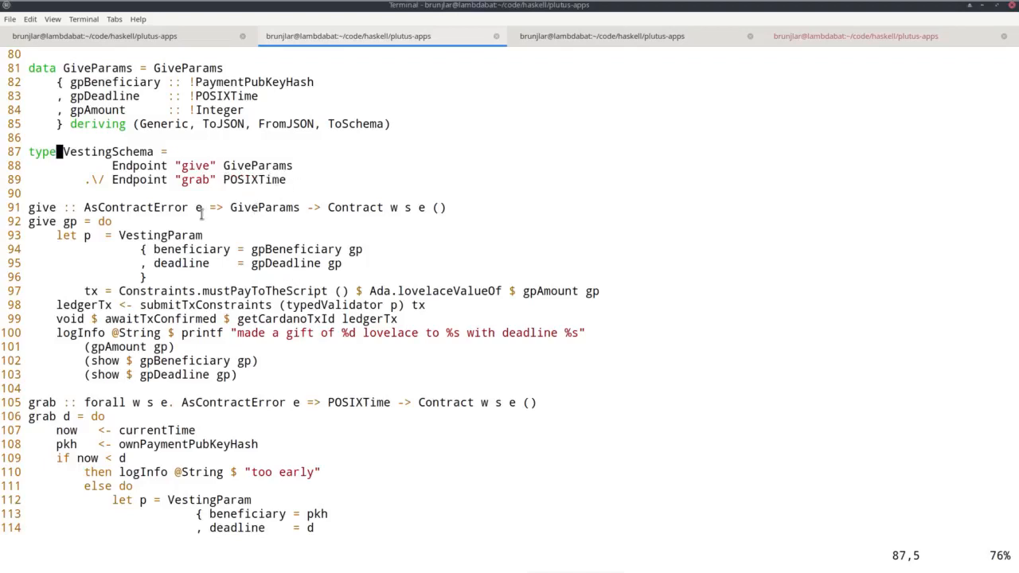
pyautogui.moveTo(118, 221)
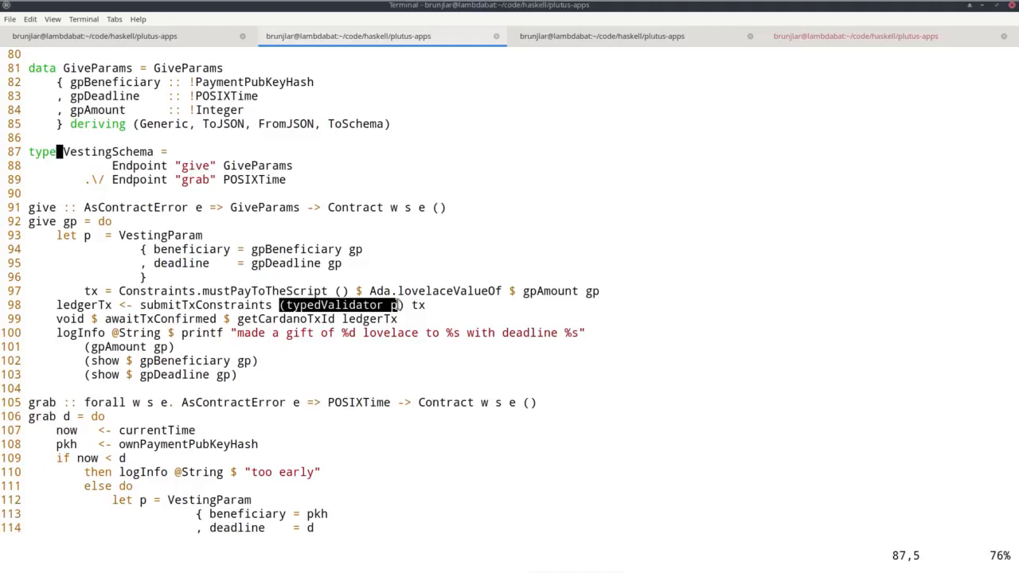
pyautogui.moveTo(386, 364)
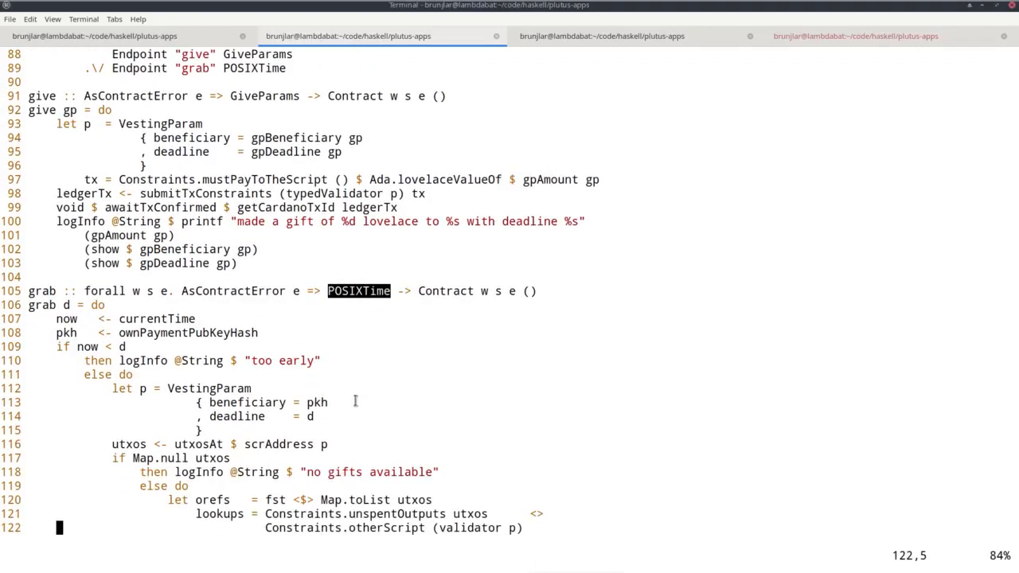
pyautogui.scroll(-3)
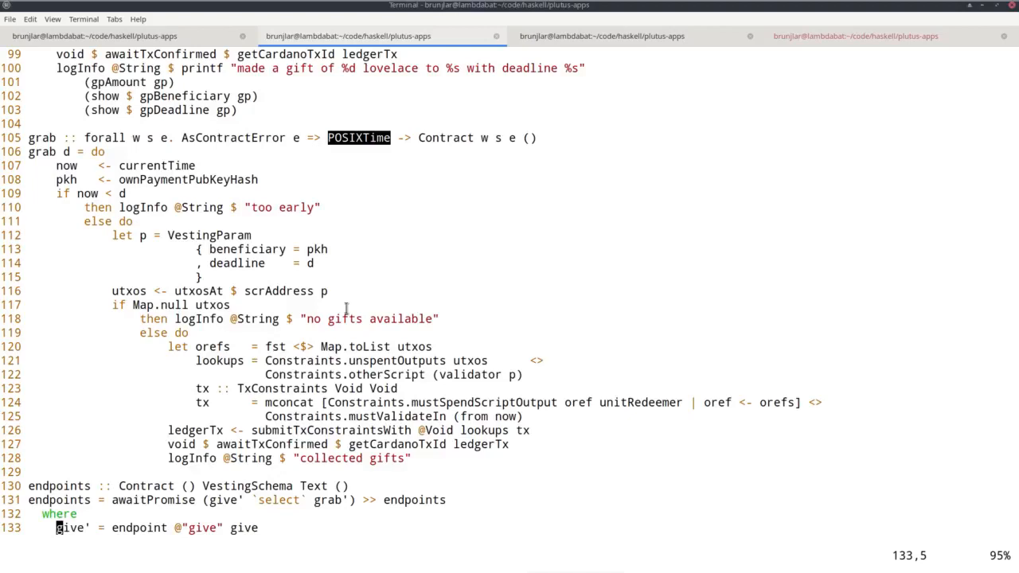
pyautogui.moveTo(172, 207)
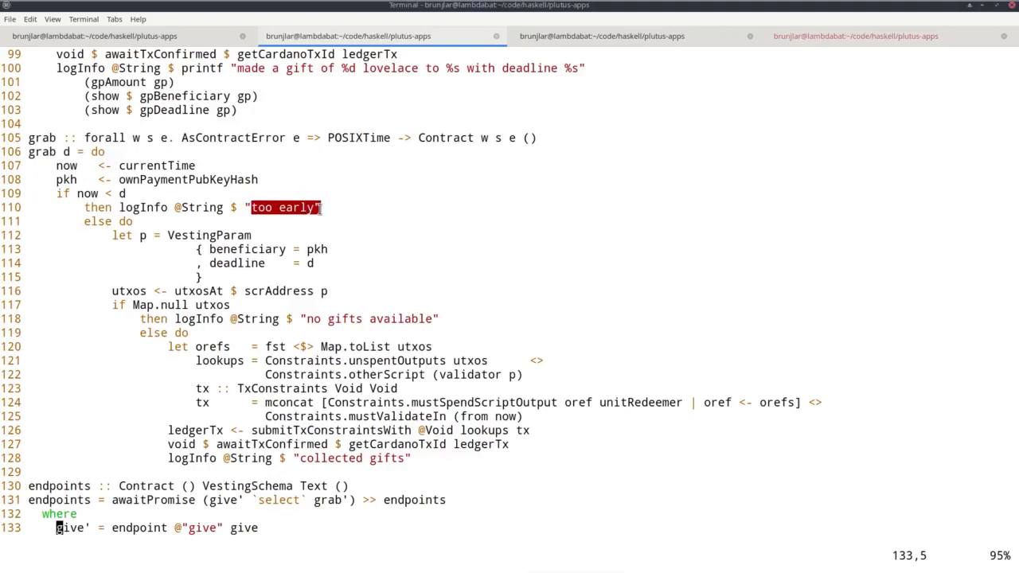
pyautogui.moveTo(303, 236)
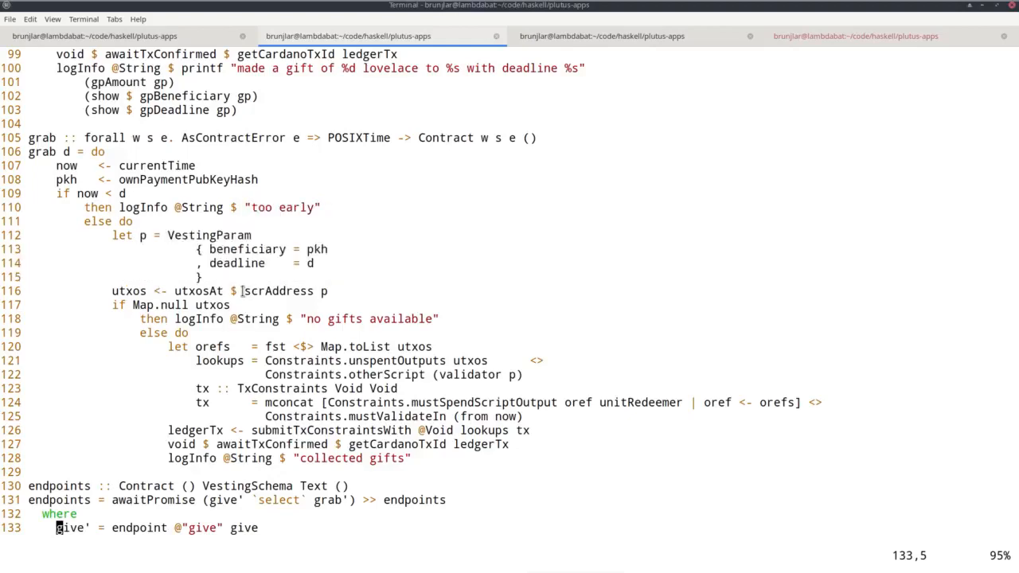
pyautogui.doubleClick(274, 290)
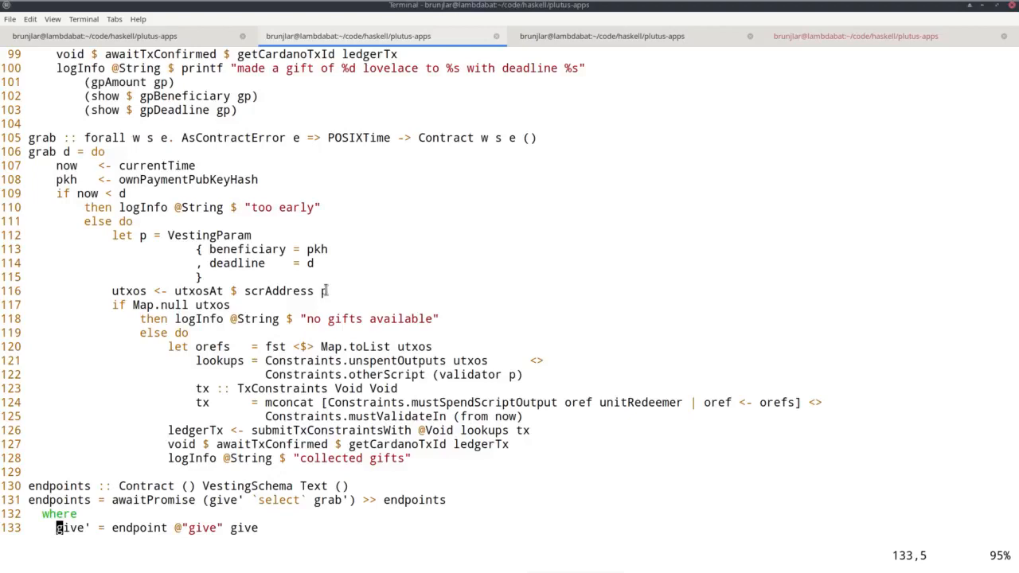
pyautogui.moveTo(146, 305)
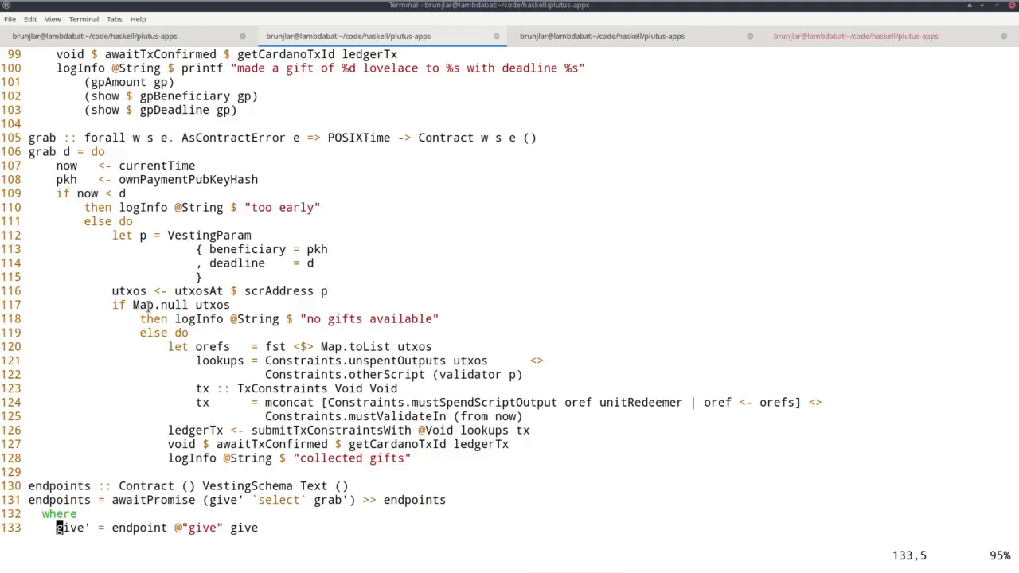
pyautogui.doubleClick(156, 305)
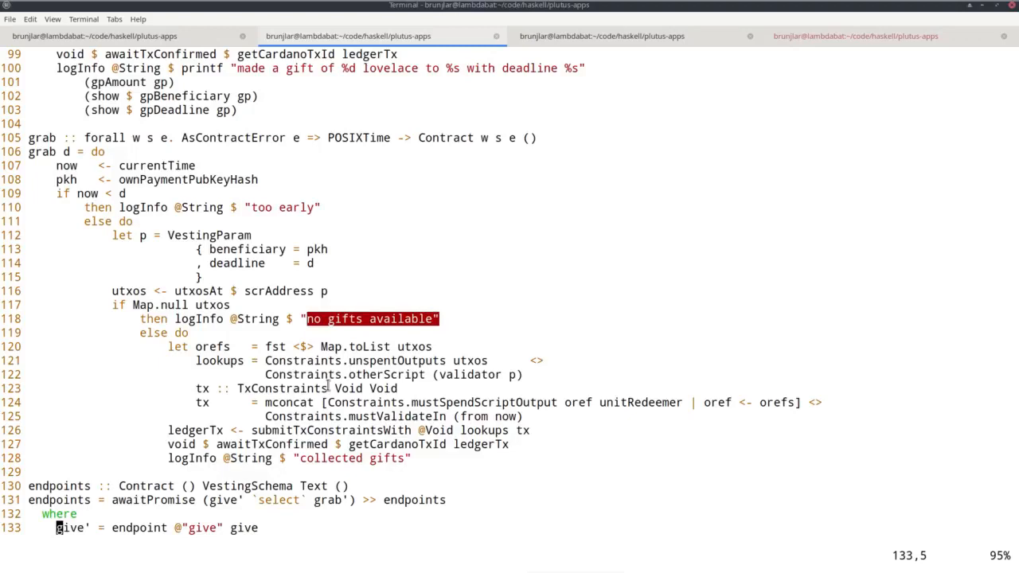
pyautogui.moveTo(328, 386)
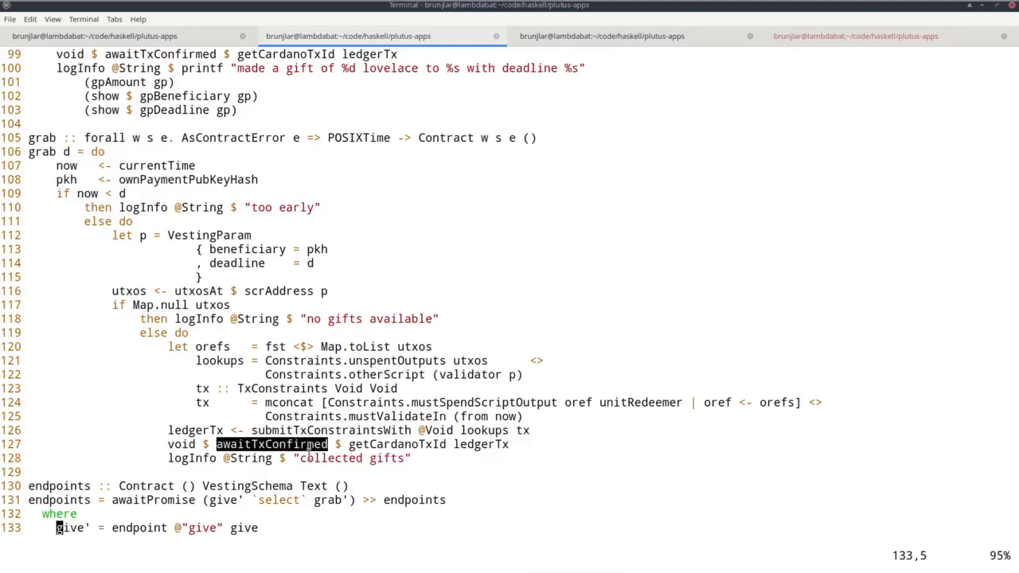
pyautogui.doubleClick(351, 459)
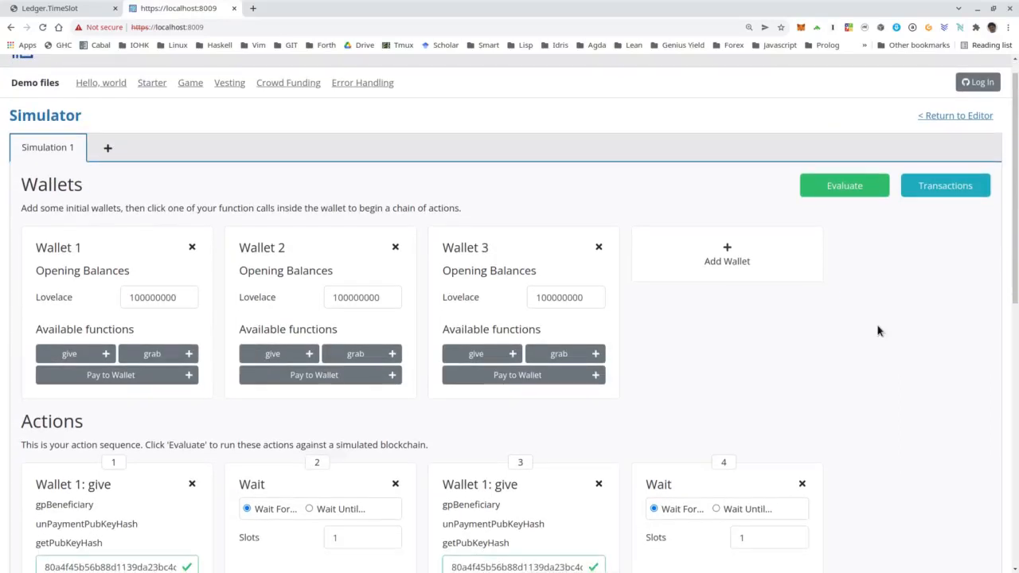
pyautogui.scroll(-3)
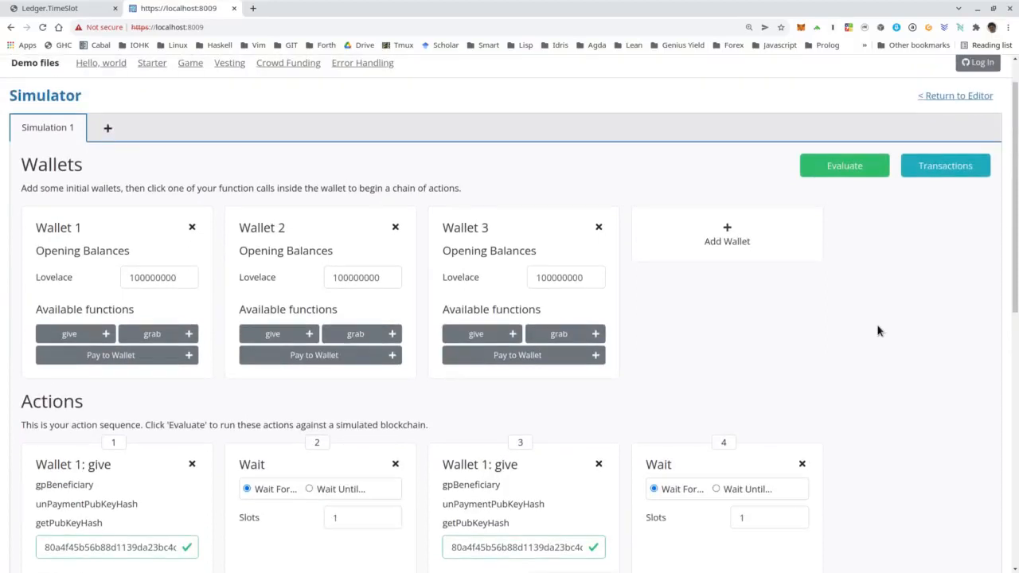
pyautogui.scroll(-3)
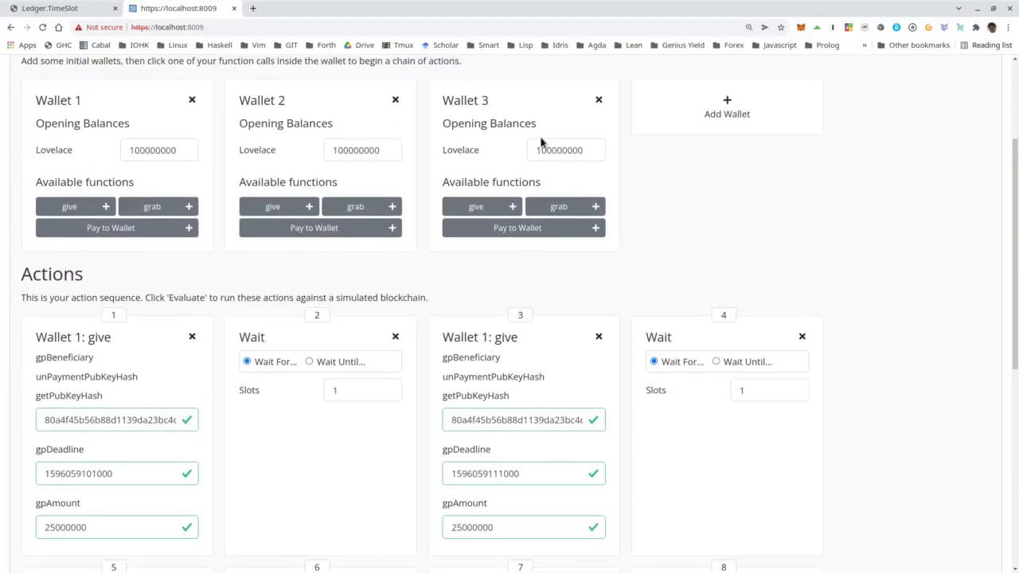
pyautogui.scroll(-3)
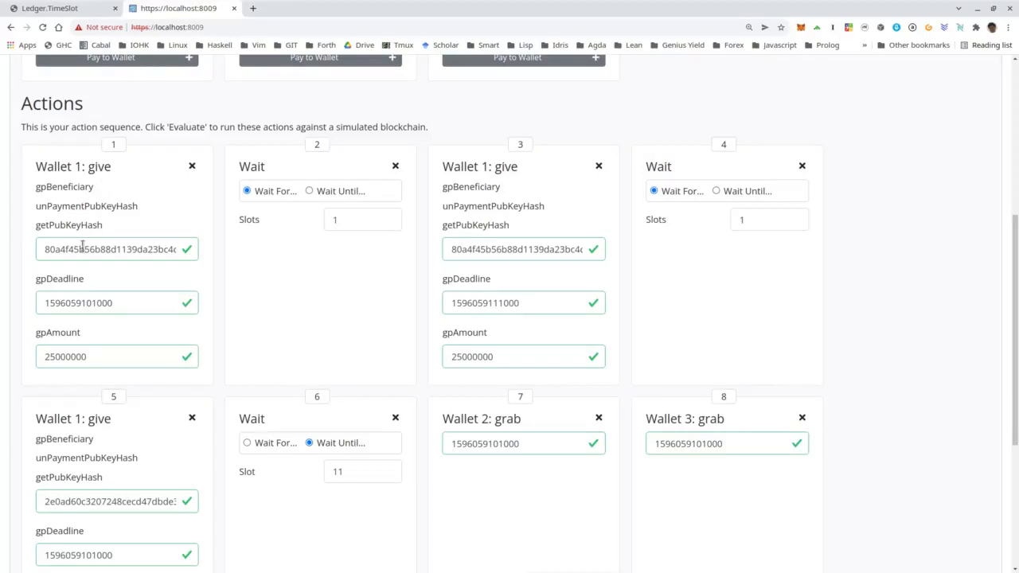
pyautogui.doubleClick(79, 248)
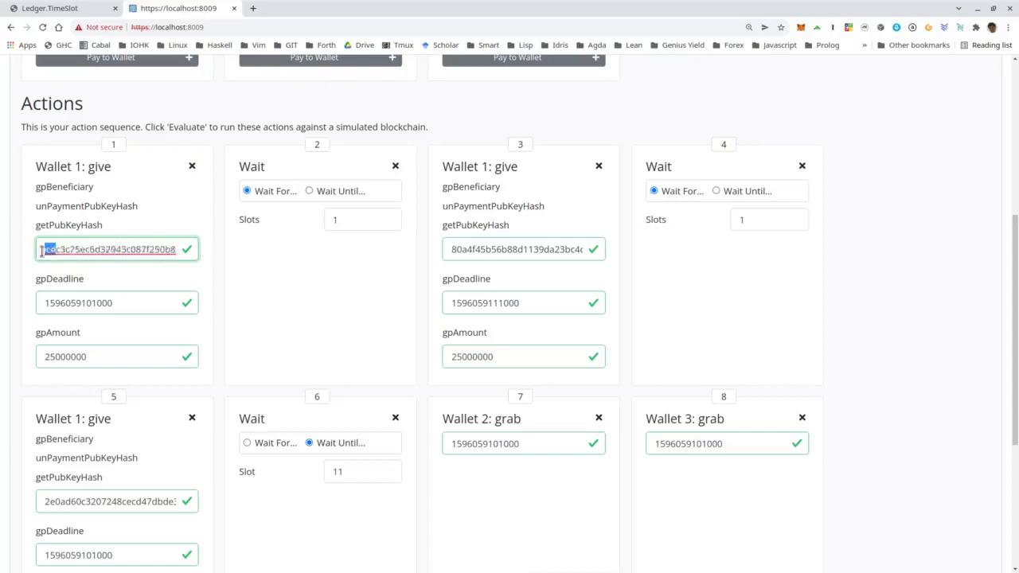
pyautogui.write('80a4f45b56b88d1139da23bc4c')
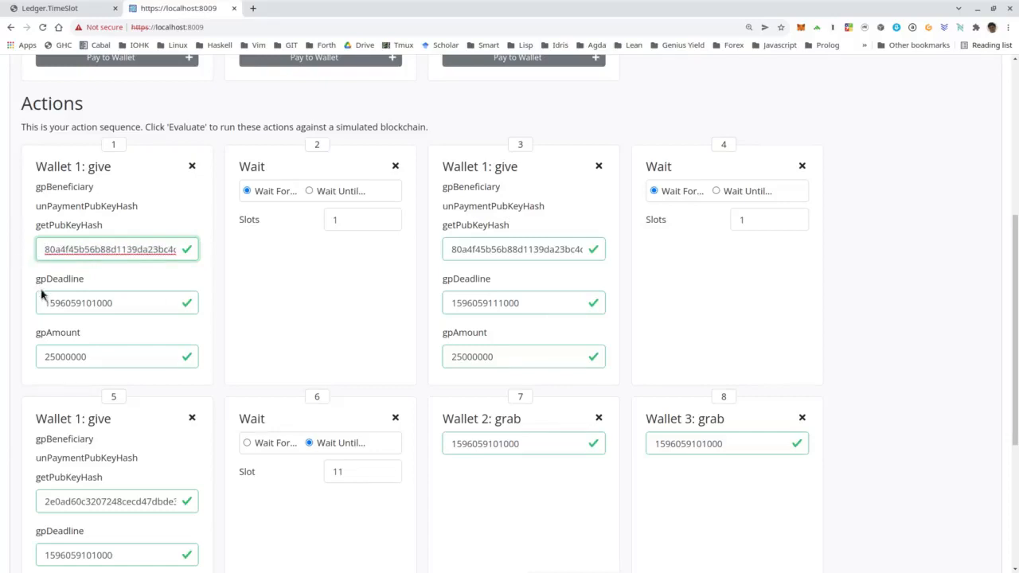
pyautogui.click(117, 303)
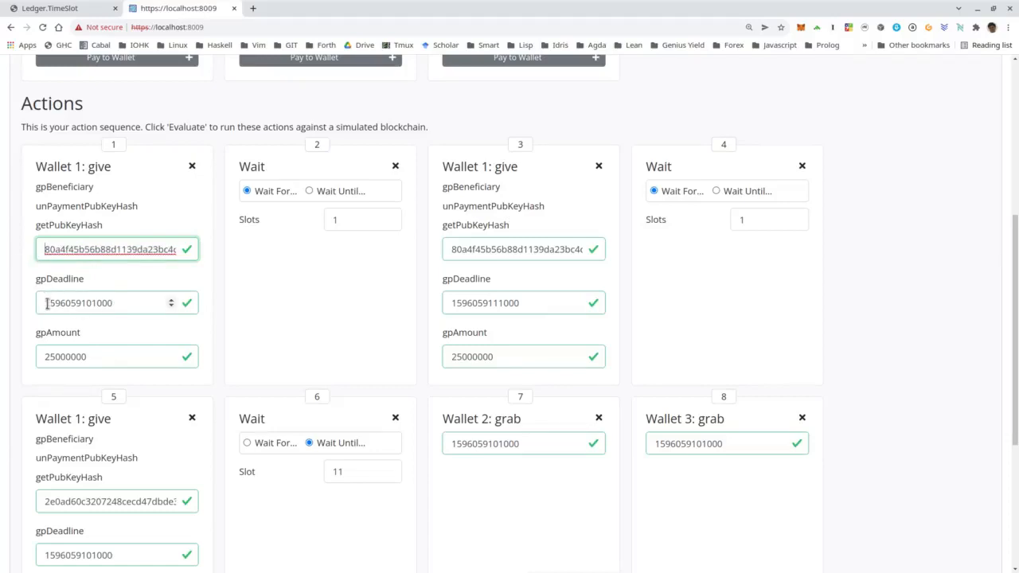
pyautogui.click(112, 303)
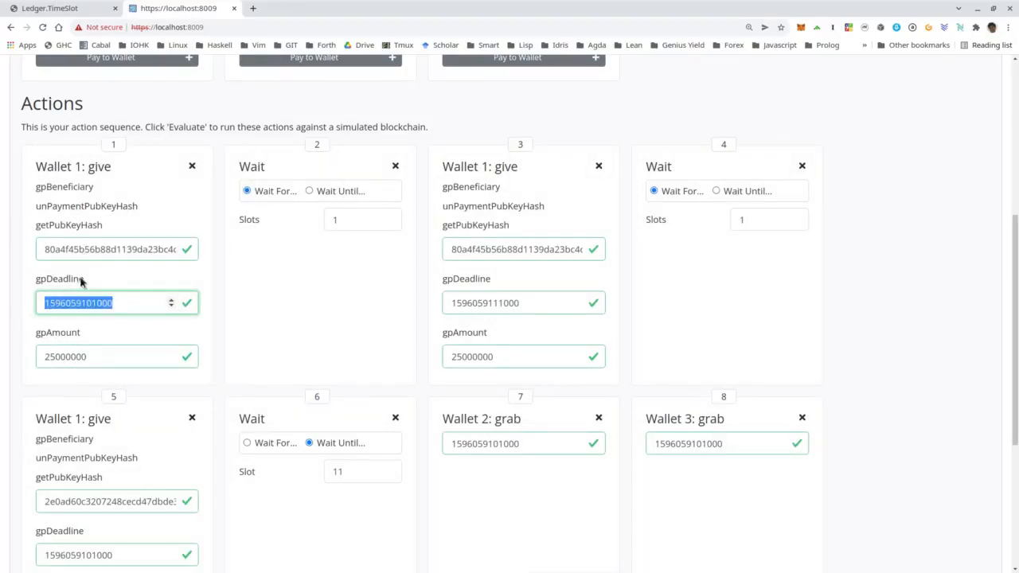
pyautogui.moveTo(67, 357)
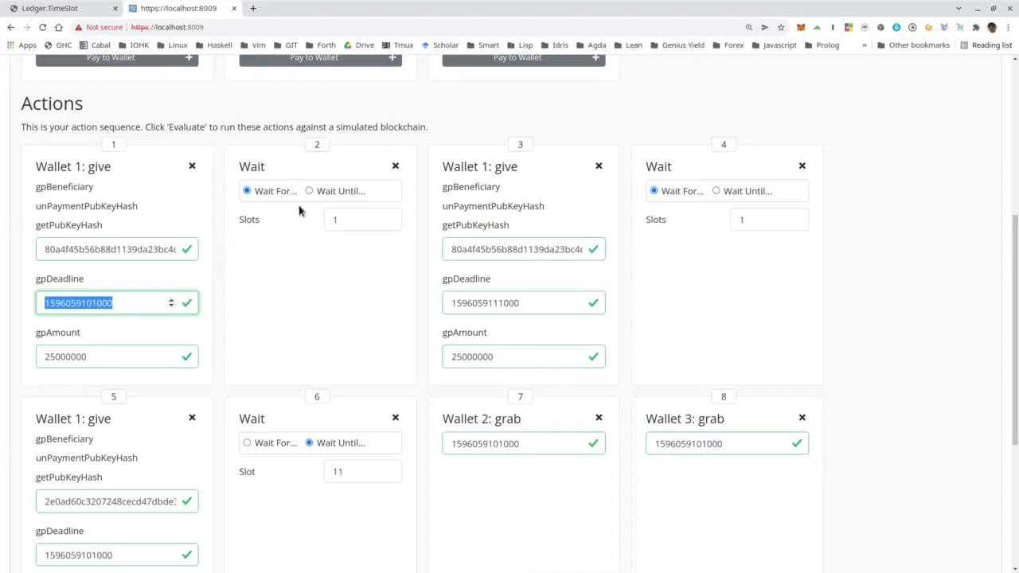
pyautogui.moveTo(465, 275)
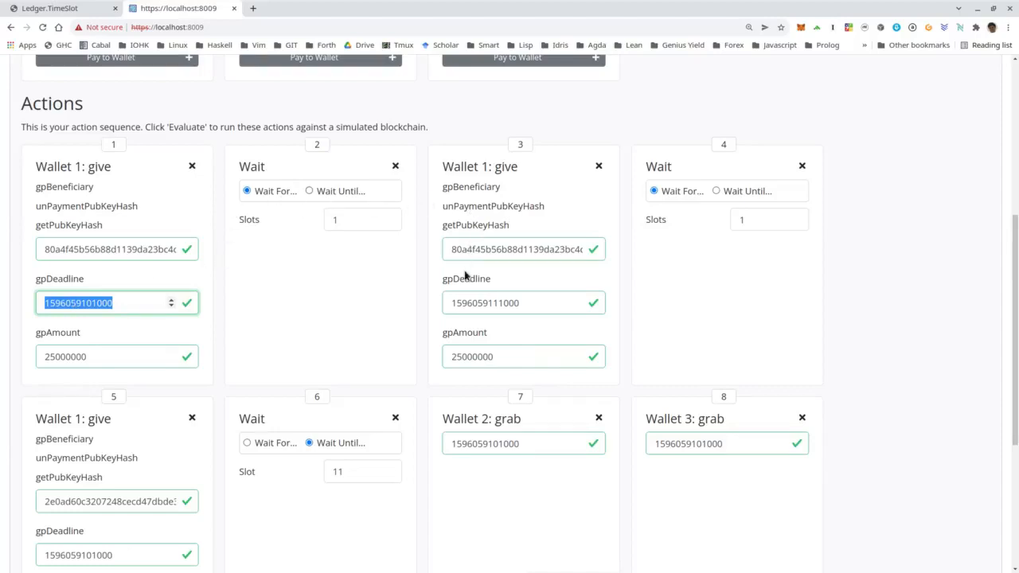
pyautogui.moveTo(475, 279)
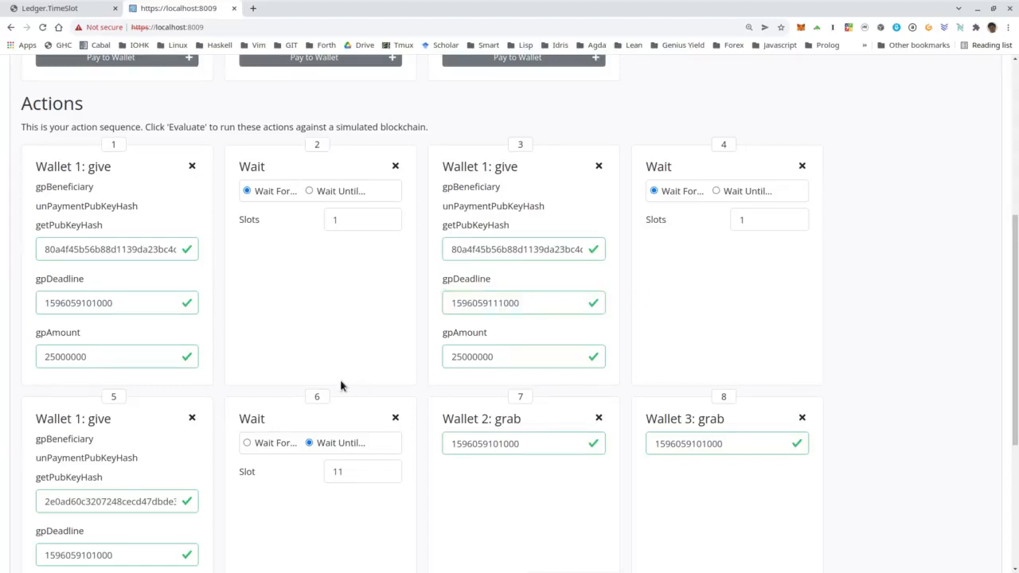
pyautogui.scroll(-3)
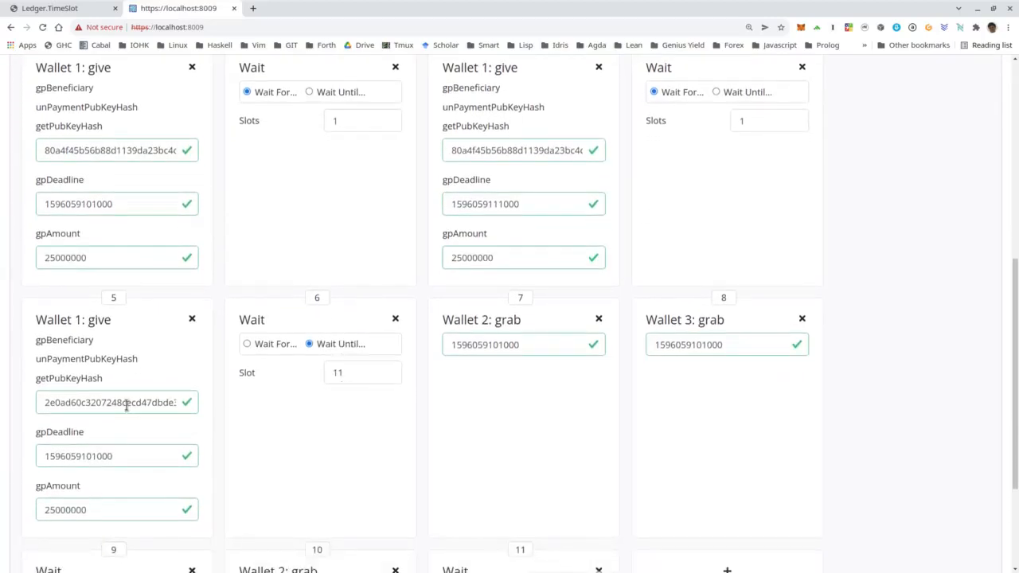
pyautogui.click(116, 455)
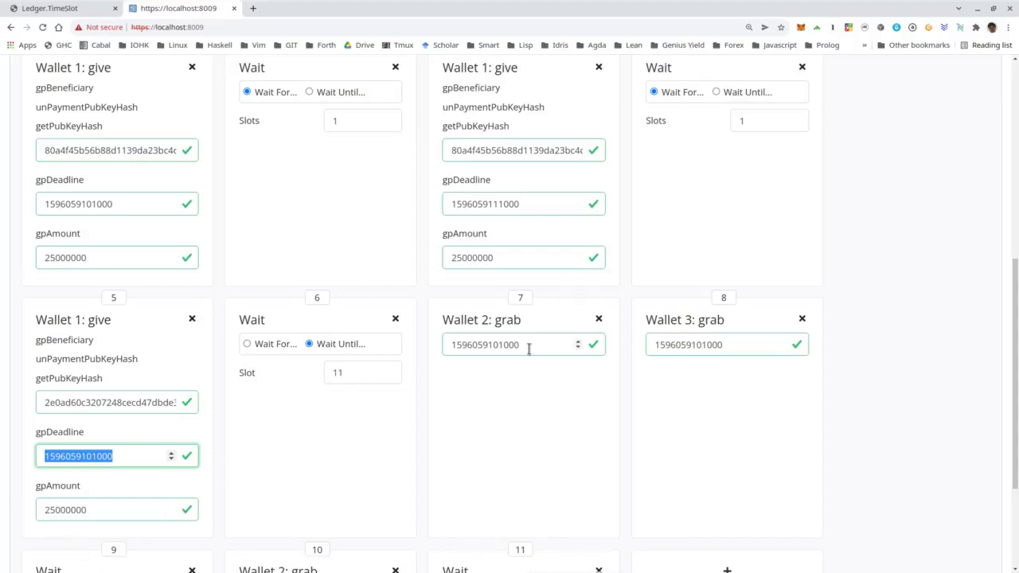
pyautogui.moveTo(513, 392)
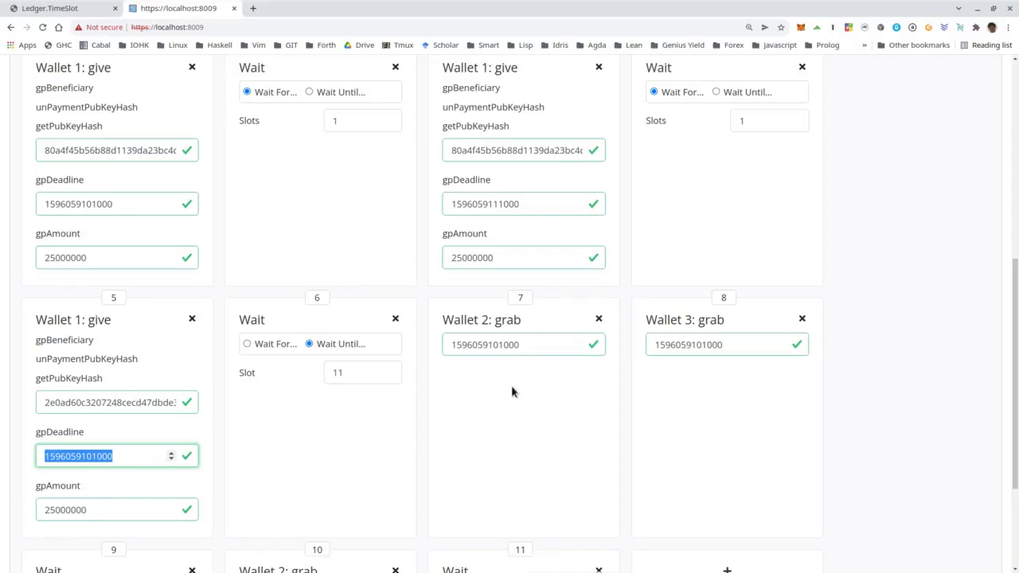
pyautogui.moveTo(526, 326)
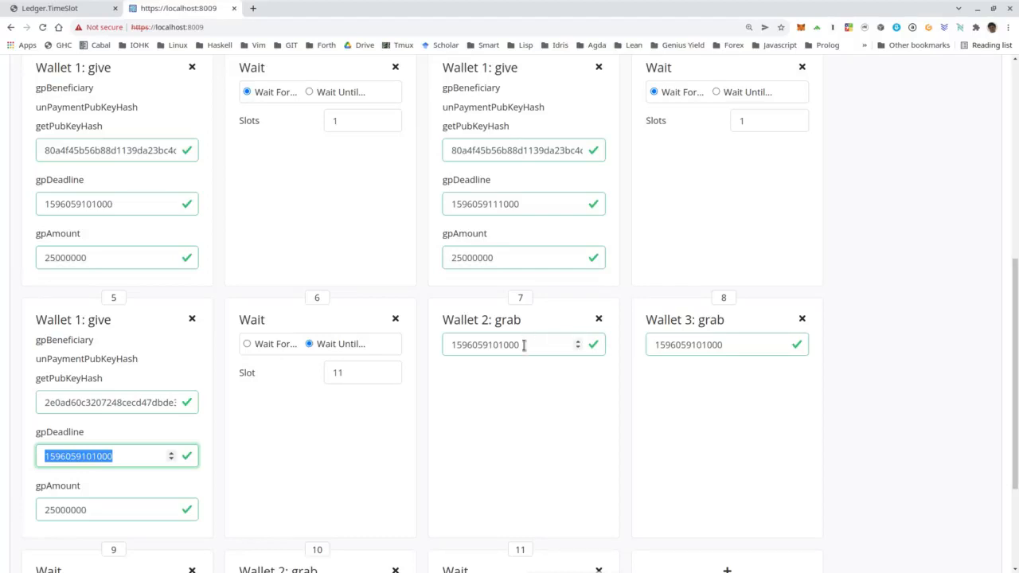
pyautogui.click(523, 344)
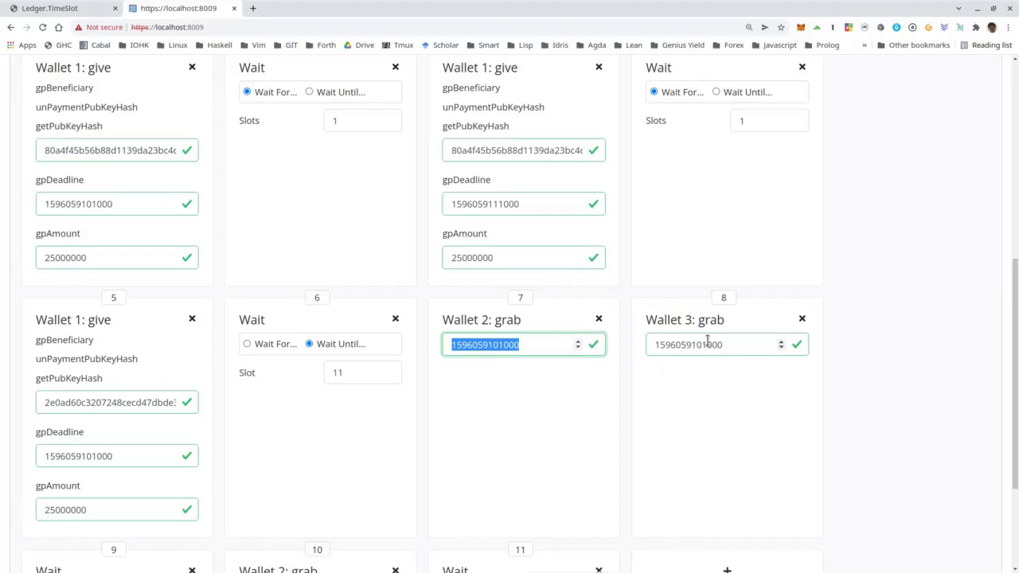
pyautogui.click(716, 344)
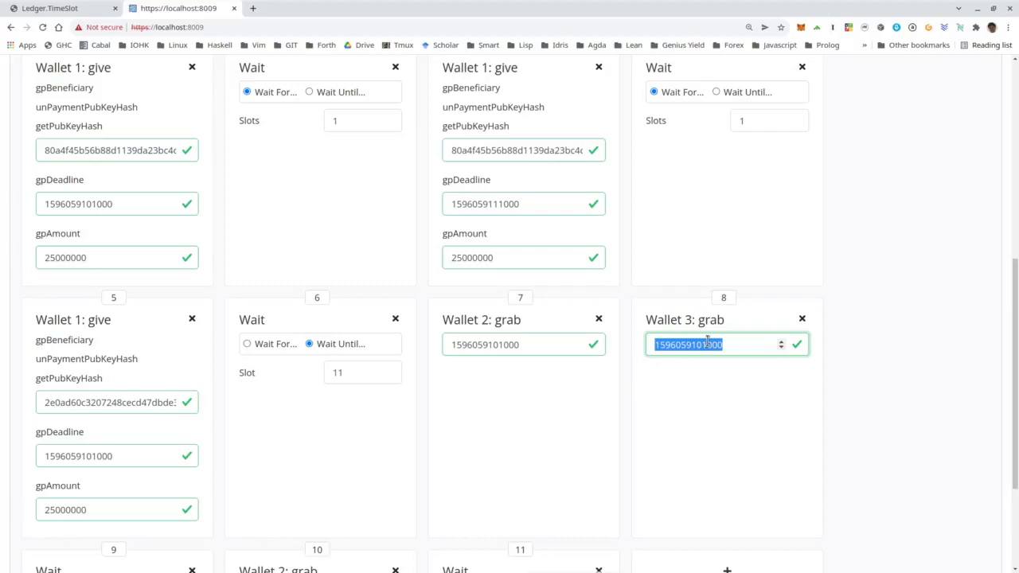
pyautogui.scroll(-3)
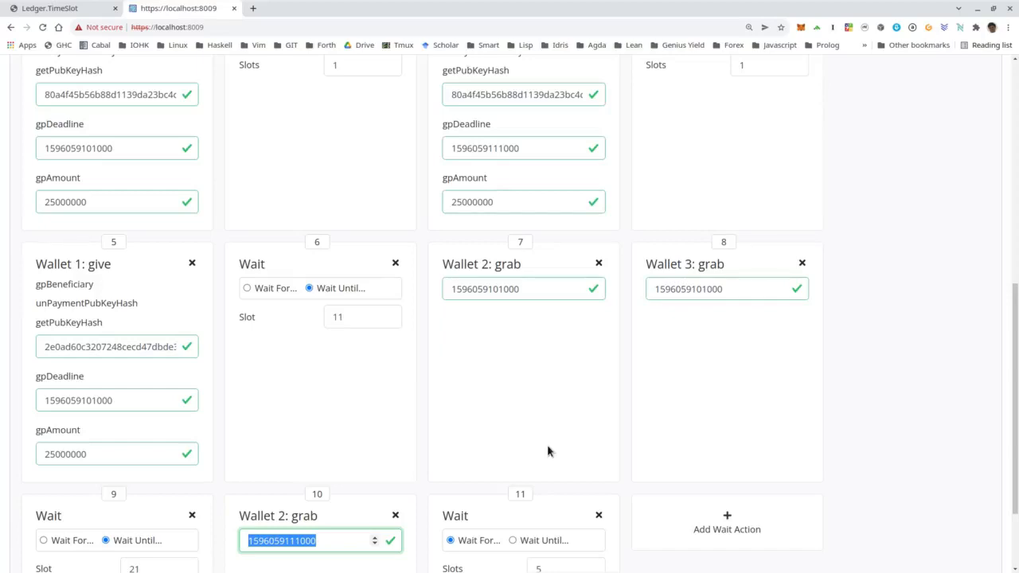
pyautogui.moveTo(517, 322)
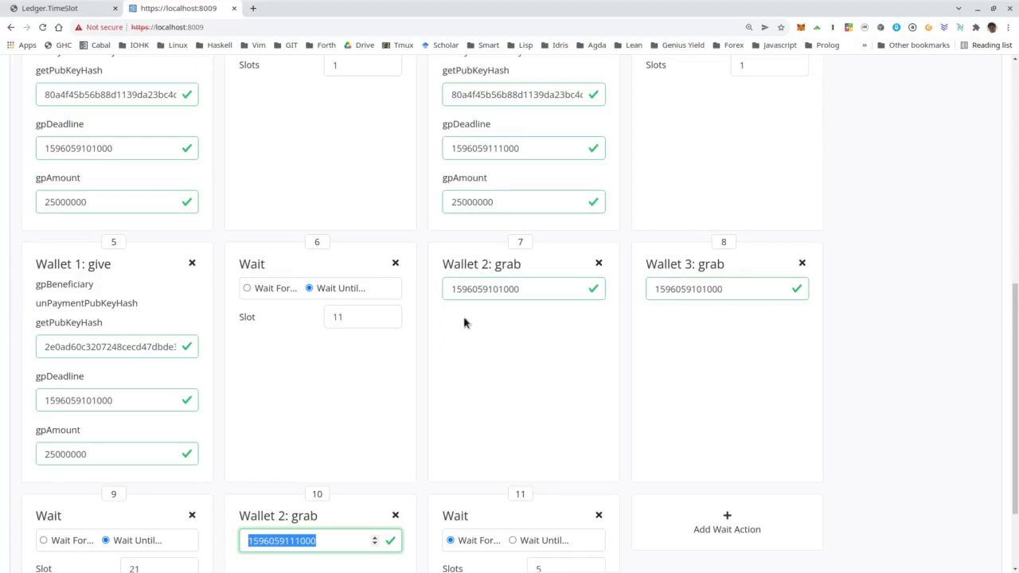
pyautogui.moveTo(522, 347)
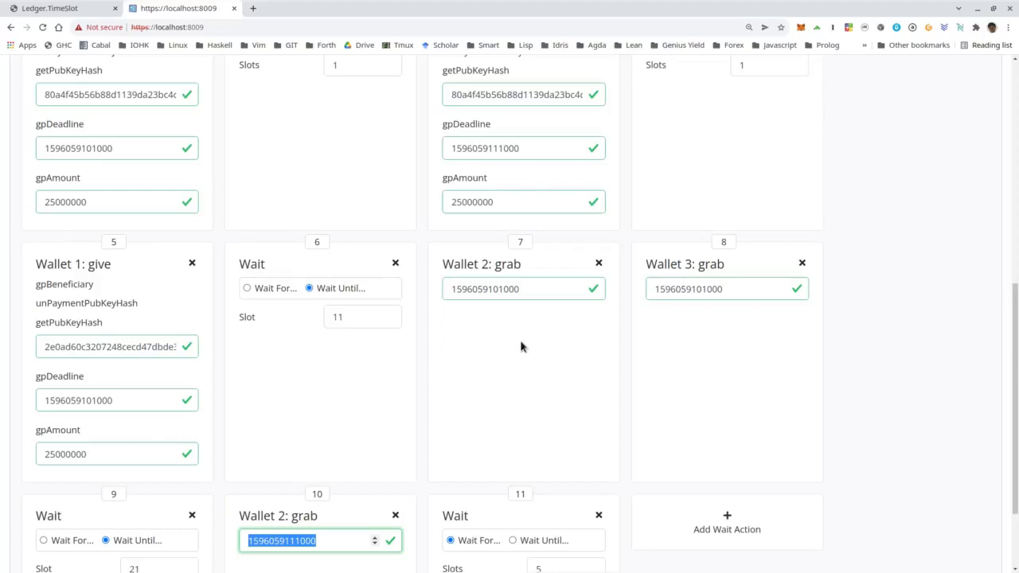
pyautogui.moveTo(501, 318)
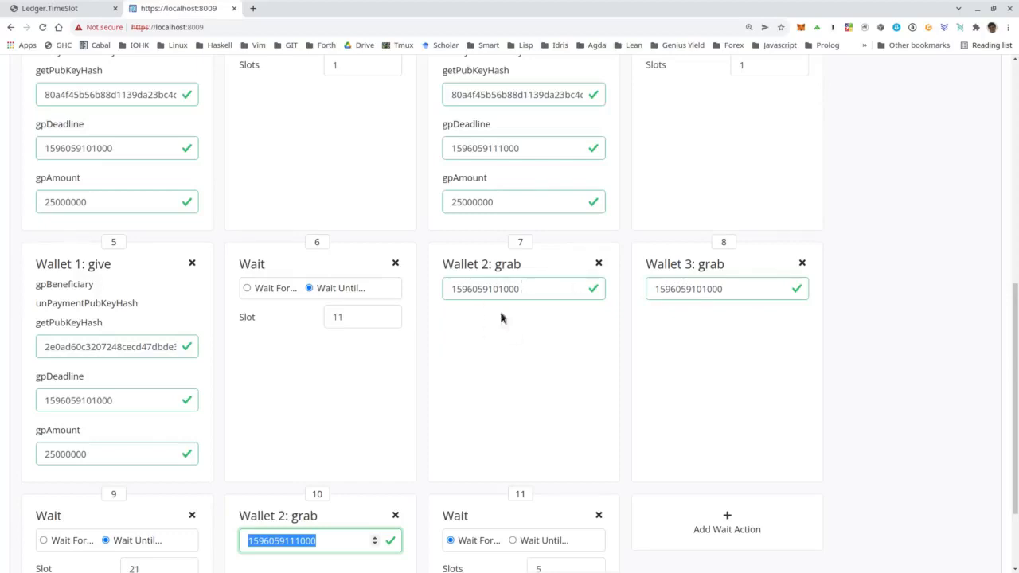
pyautogui.moveTo(525, 315)
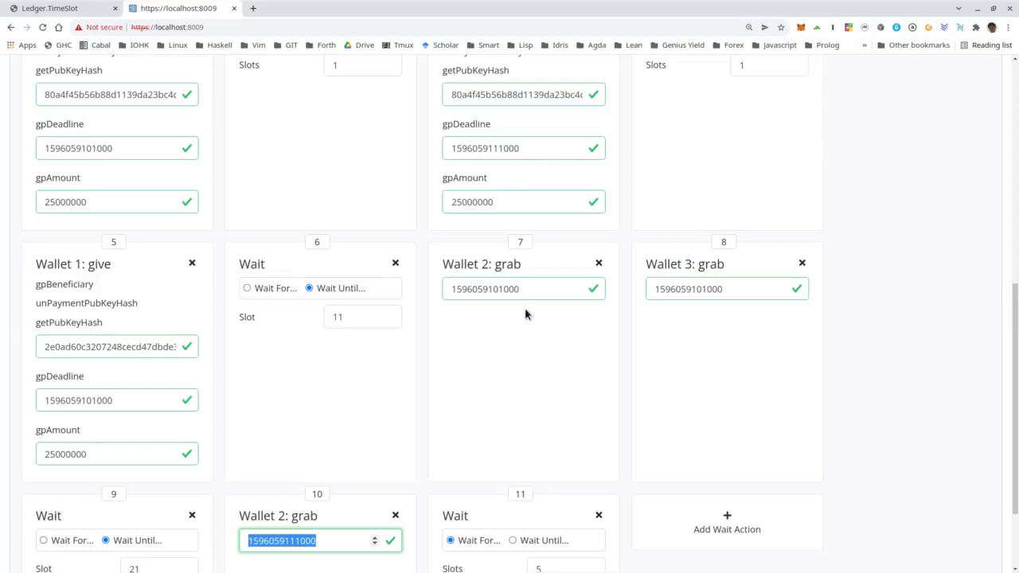
pyautogui.moveTo(532, 289)
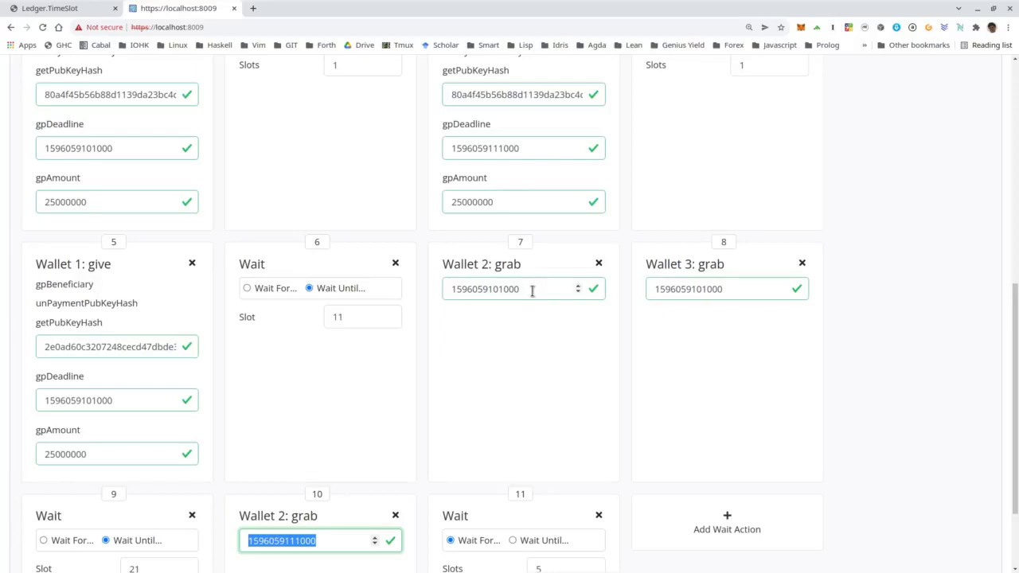
pyautogui.scroll(-3)
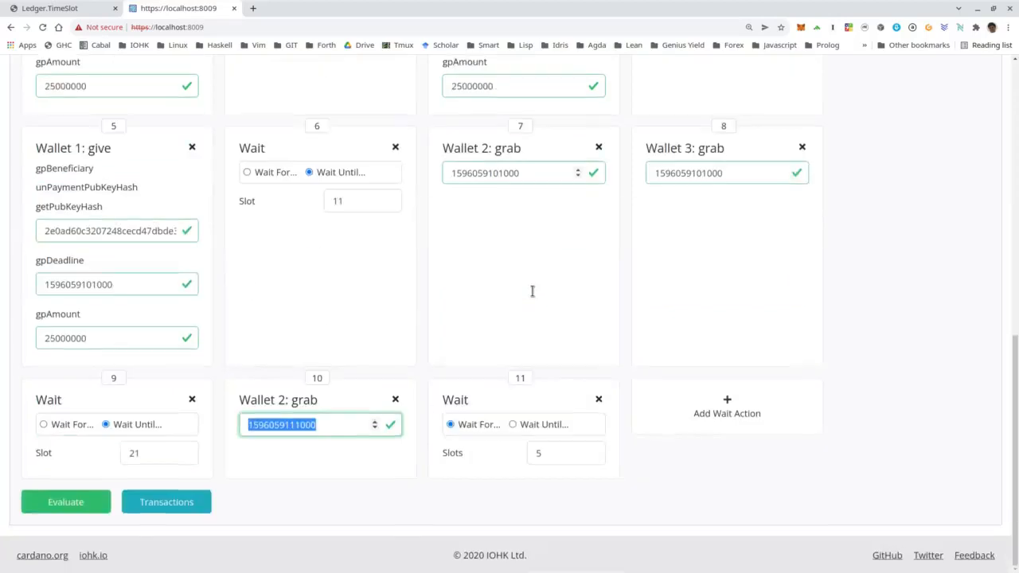
# Step: Evaluate the vesting scenario and bring up the blockchain transactions
pyautogui.click(66, 502)
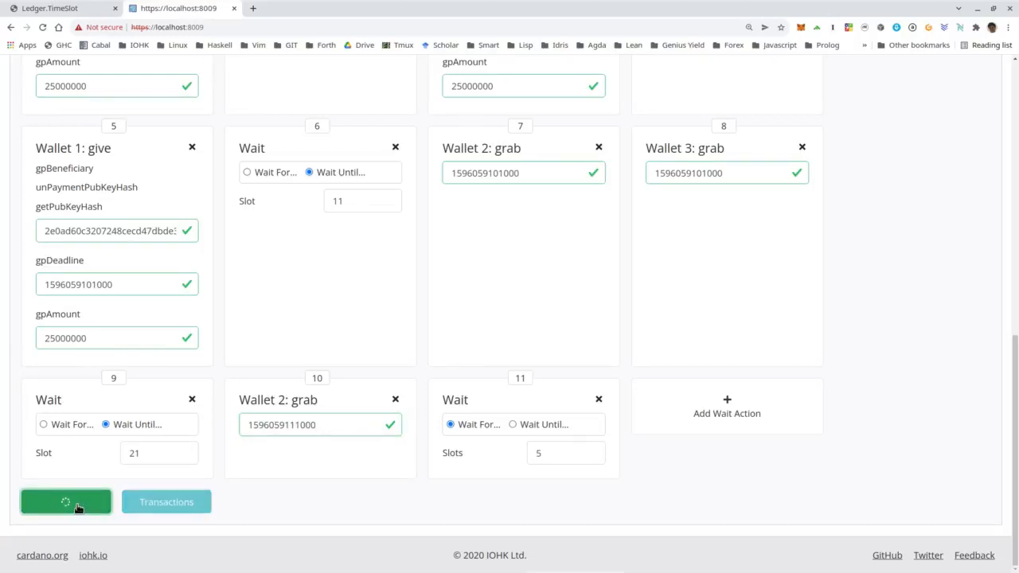
pyautogui.click(65, 502)
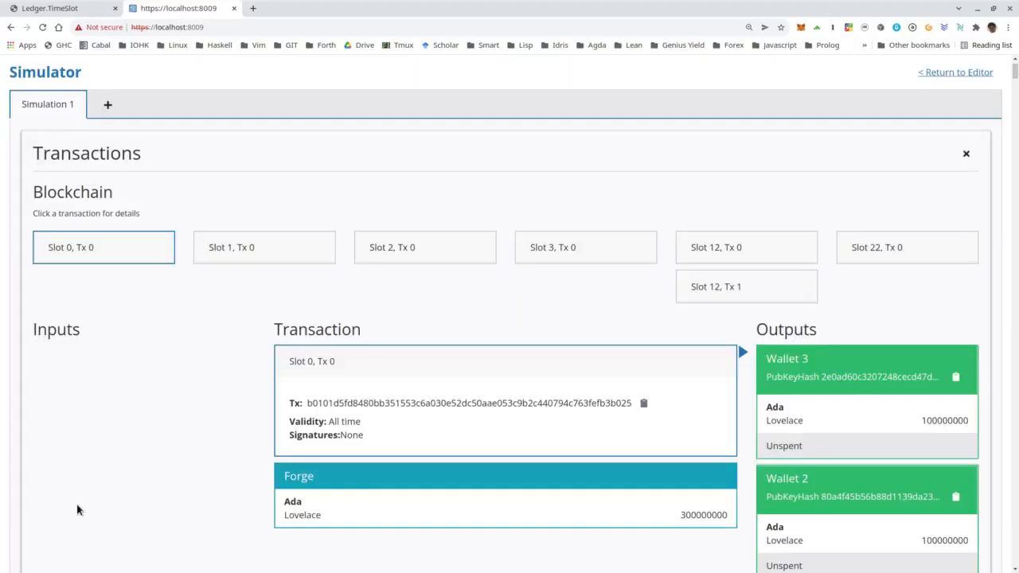
pyautogui.scroll(-3)
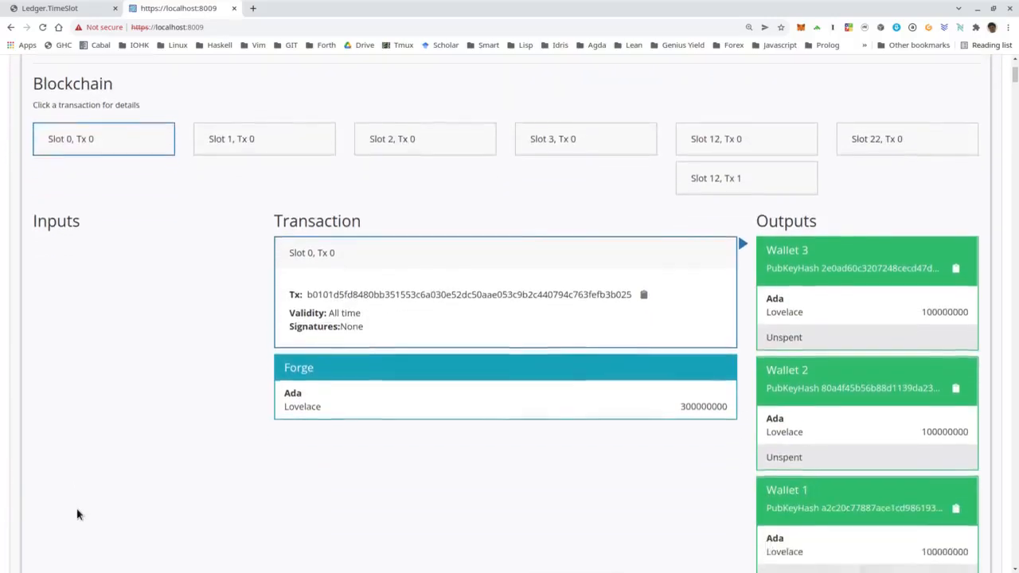
pyautogui.scroll(-3)
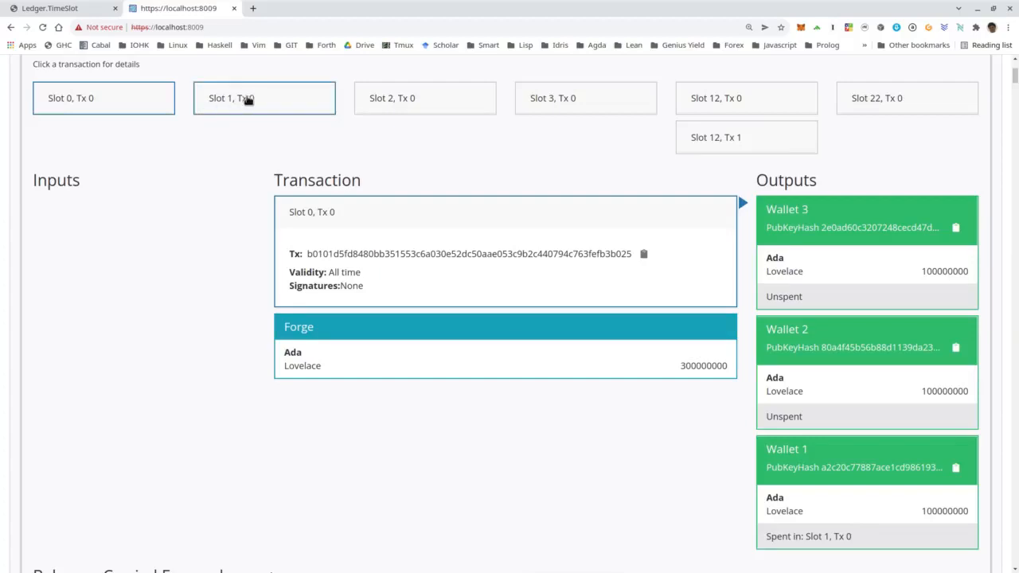
# Step: Inspect the Slot 1, 2, 3, 12 and 22 transactions' inputs and outputs
pyautogui.click(265, 97)
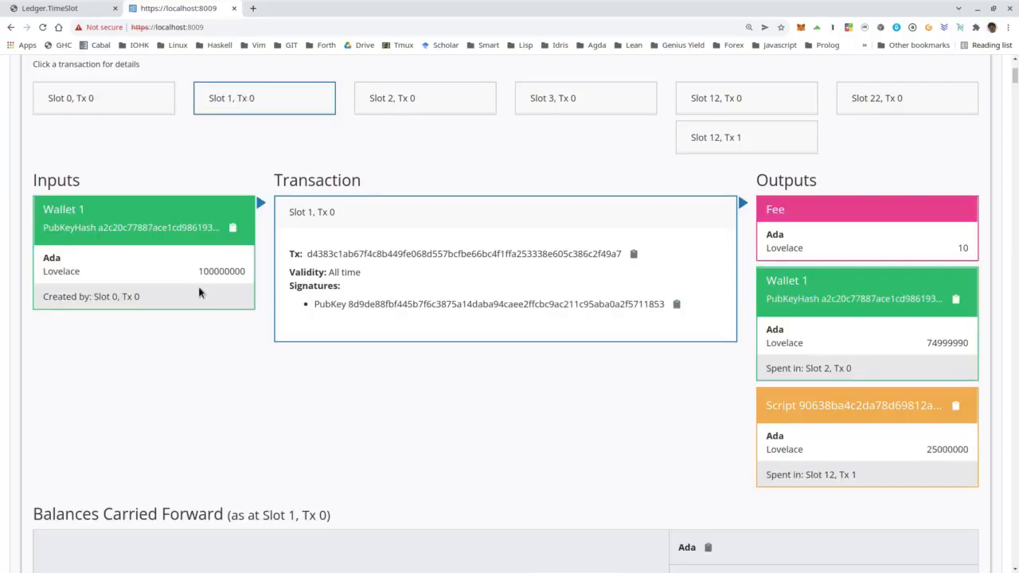
pyautogui.moveTo(860, 300)
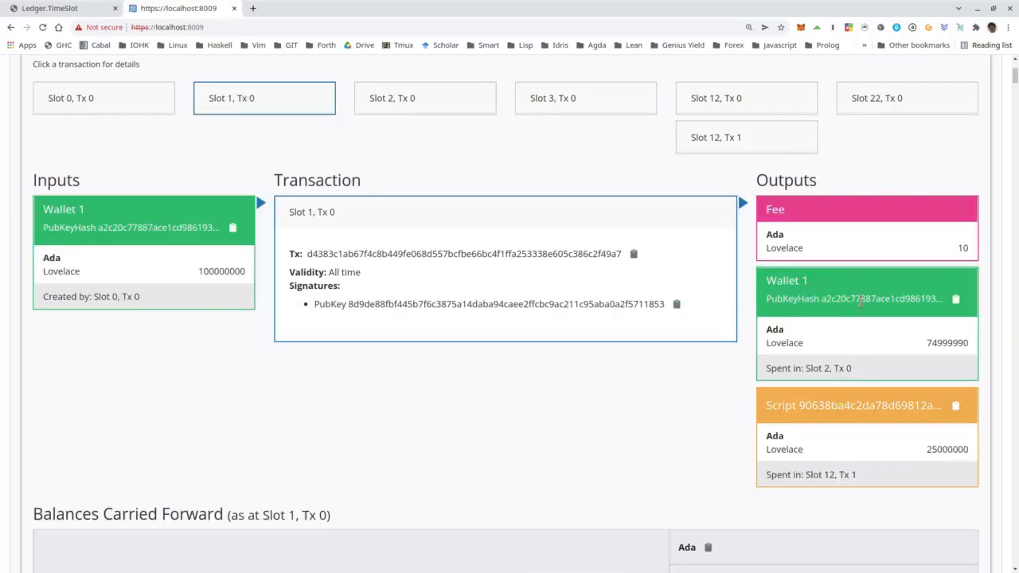
pyautogui.moveTo(509, 223)
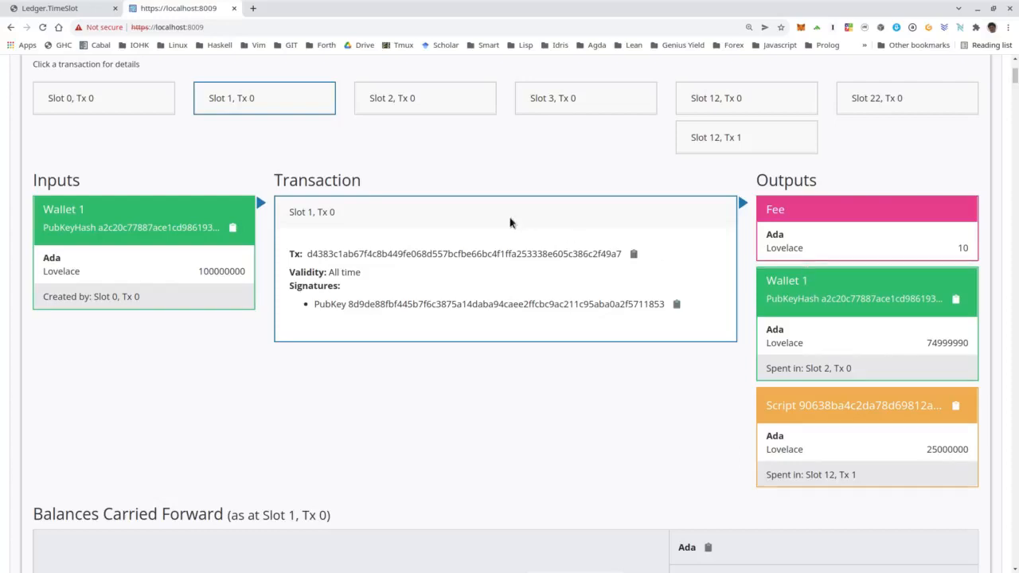
pyautogui.click(423, 99)
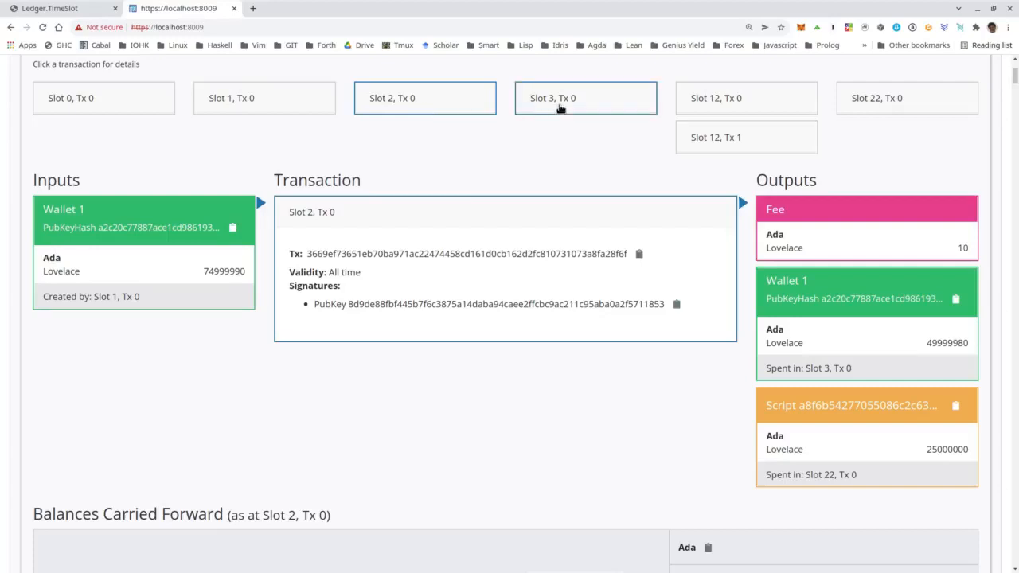
pyautogui.click(586, 99)
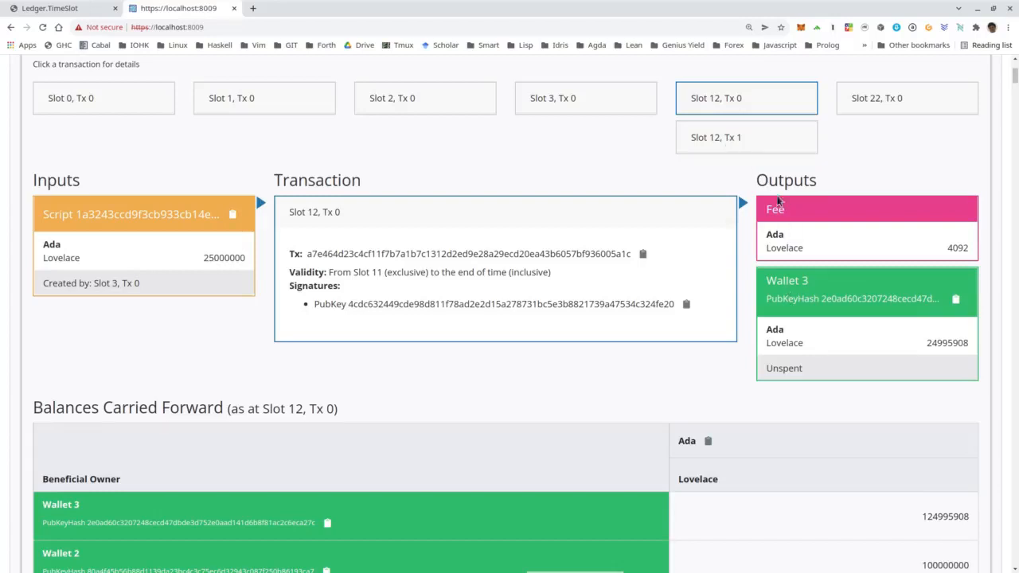
pyautogui.click(745, 137)
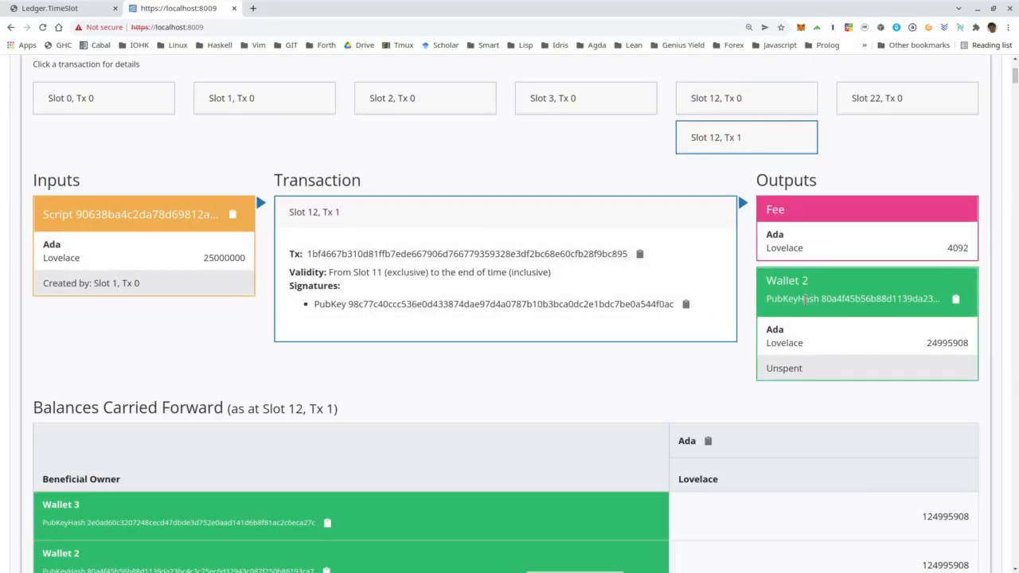
pyautogui.moveTo(813, 343)
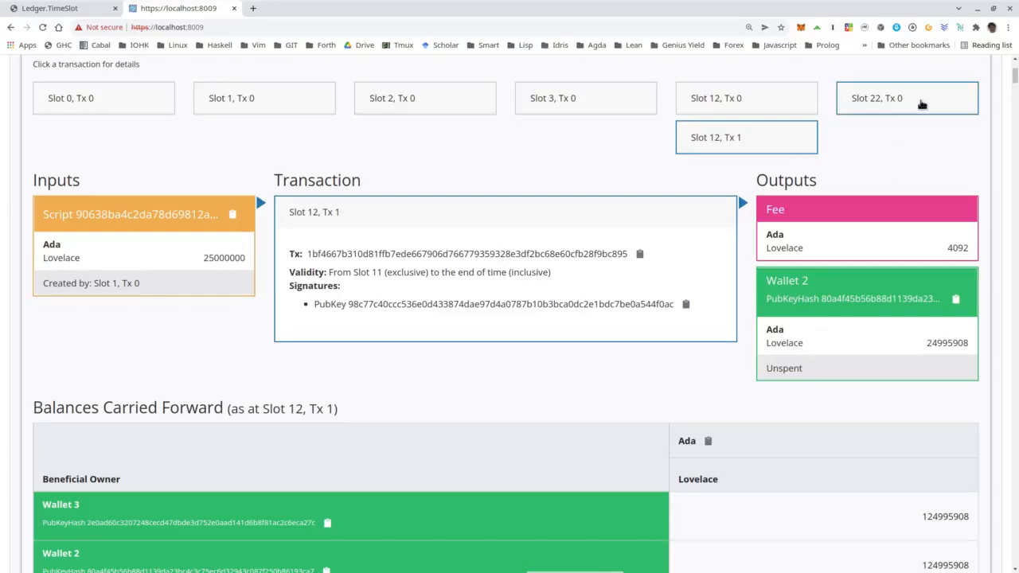
pyautogui.click(907, 98)
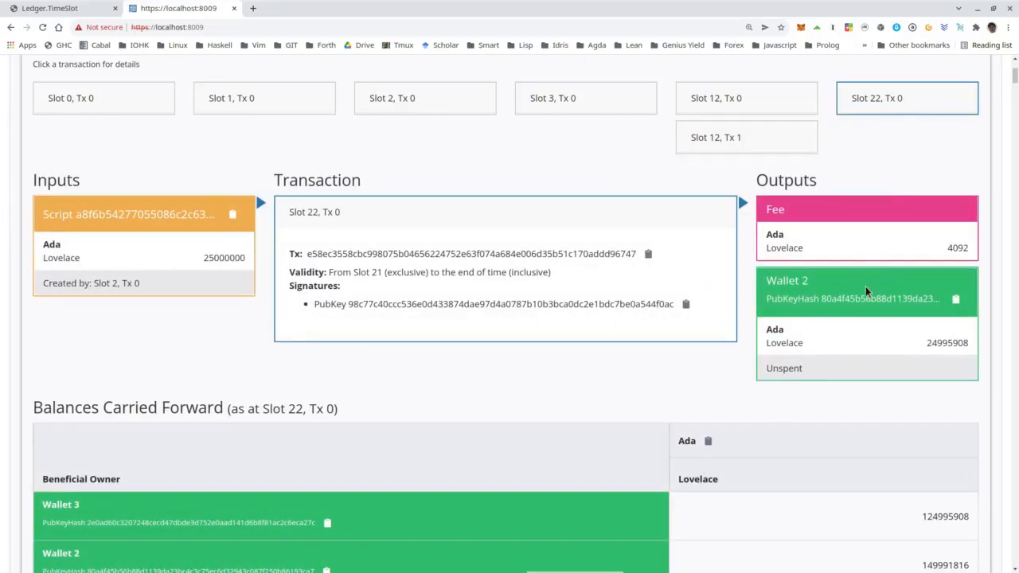